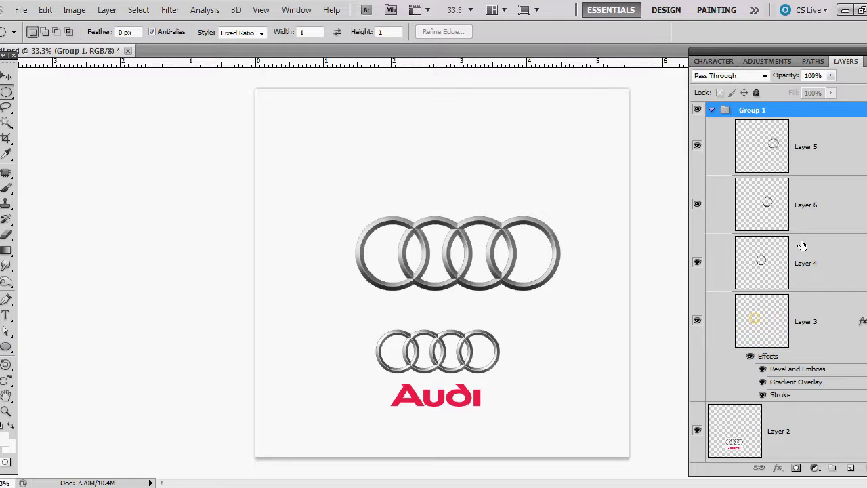
mouse_move(626, 282)
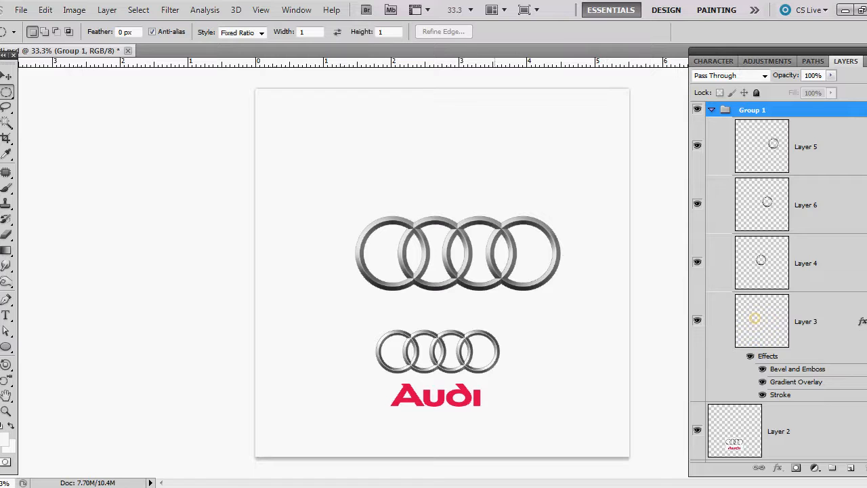
- Start a new document via File > New for a 1215 × 1215 px white canvas
left_click(22, 10)
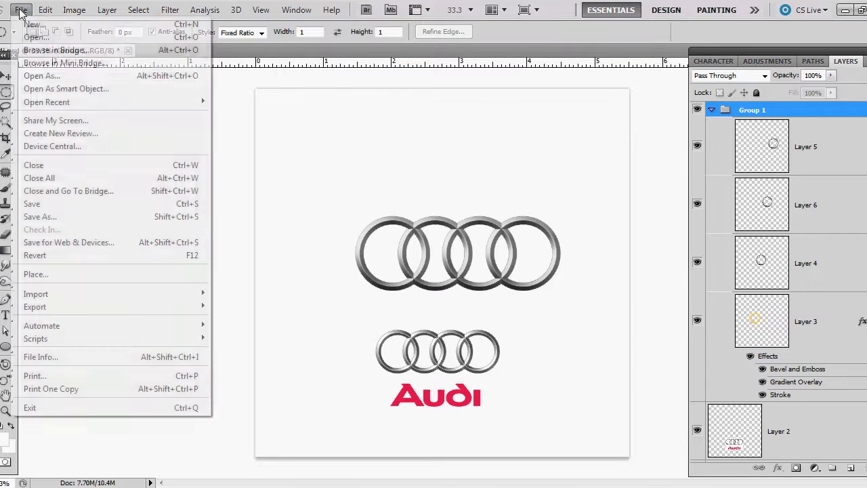
left_click(36, 24)
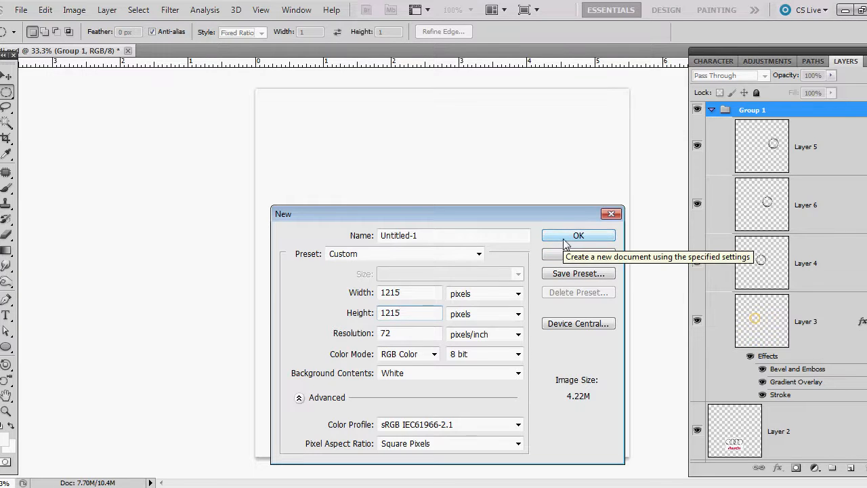
- Confirm the new square document and move the Layer 2 Audi rings logo into Untitled-1
left_click(577, 236)
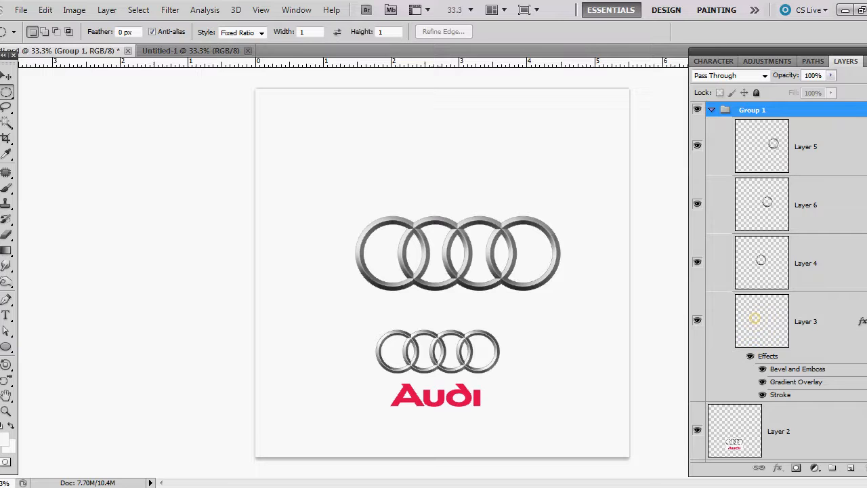
left_click(779, 431)
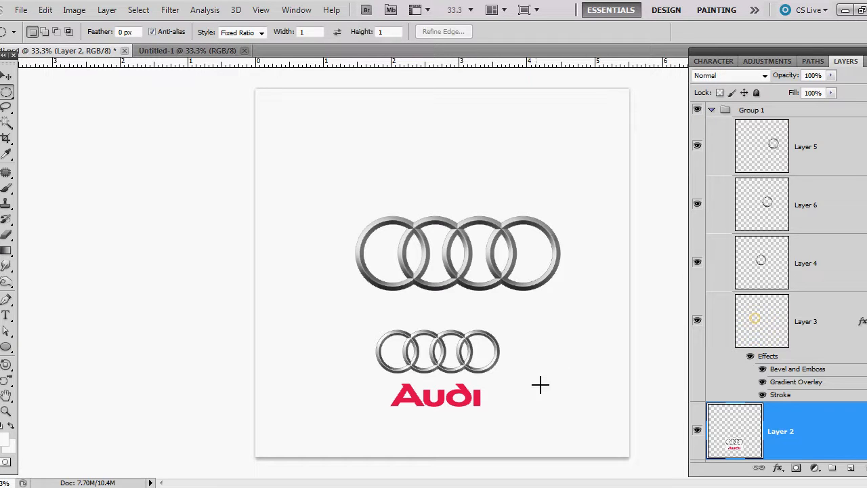
mouse_move(467, 380)
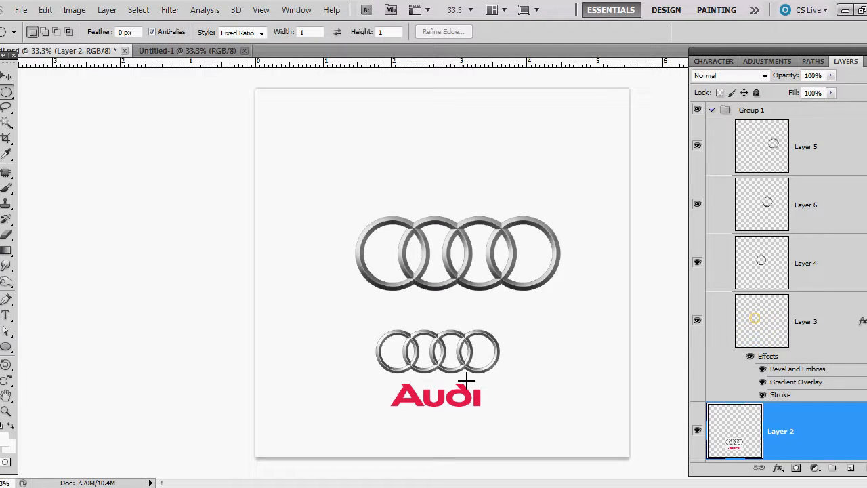
mouse_move(410, 355)
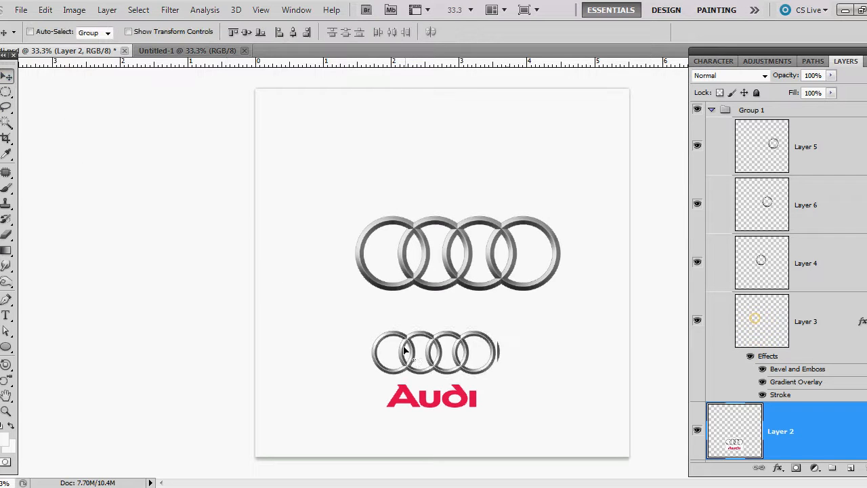
left_click(187, 50)
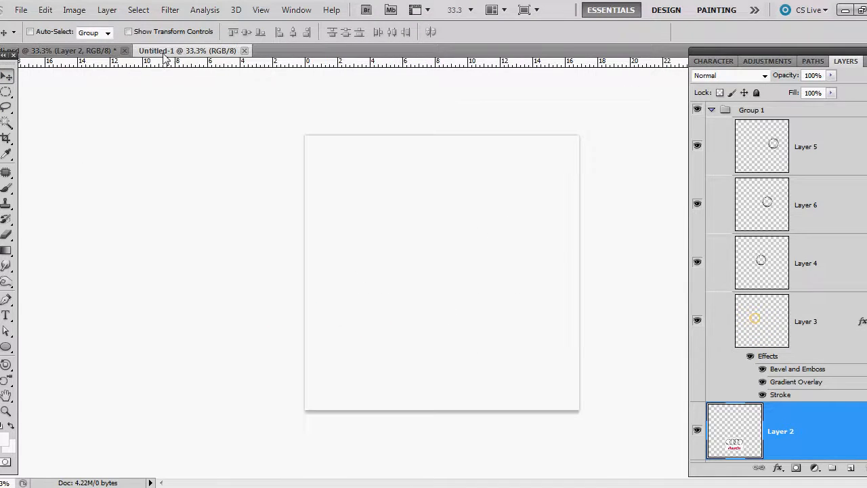
left_click(187, 50)
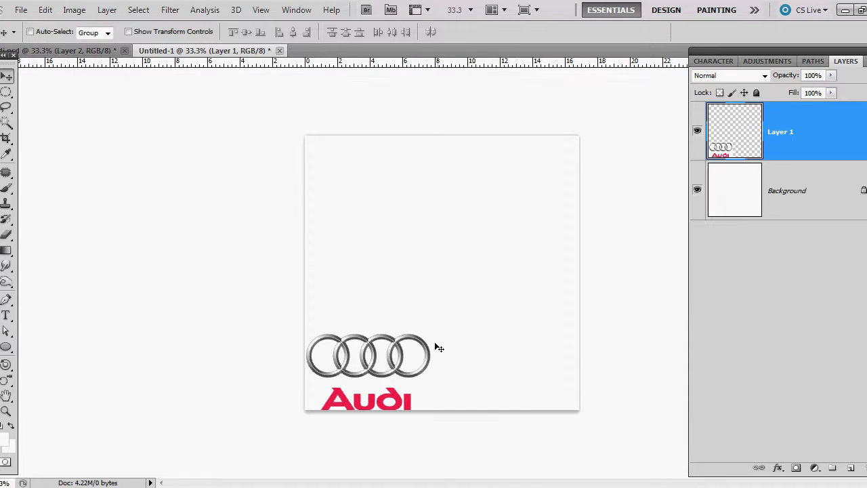
left_click_drag(369, 355, 393, 332)
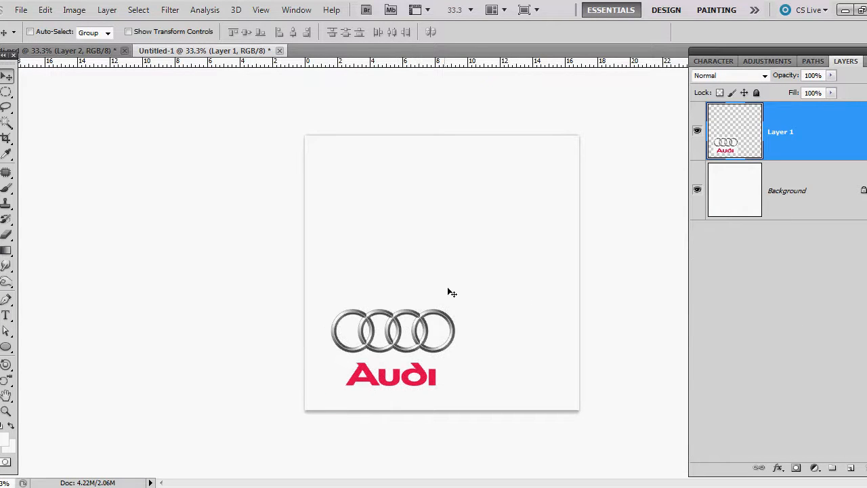
- Add a new layer and mark out a circular selection with the Elliptical Marquee
left_click(813, 467)
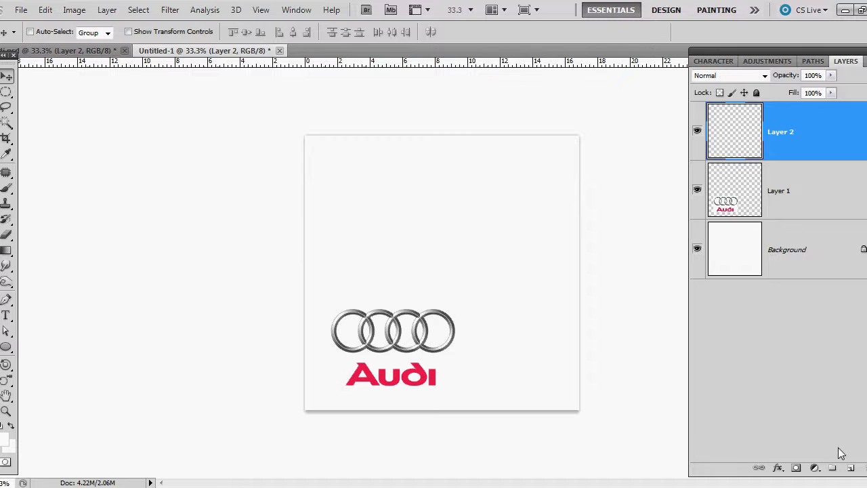
left_click(8, 92)
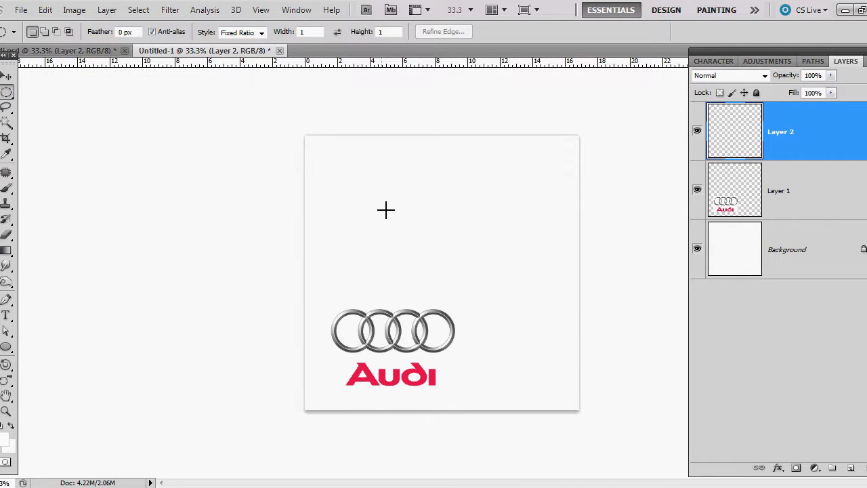
left_click_drag(386, 210, 501, 295)
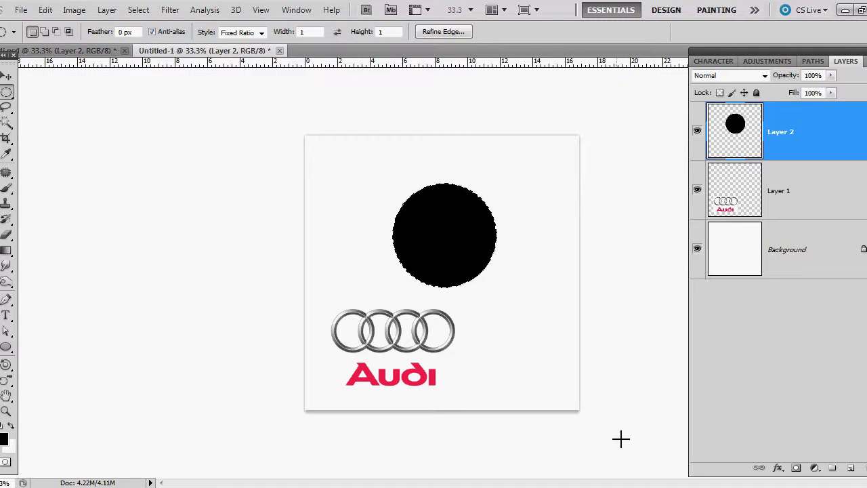
mouse_move(621, 439)
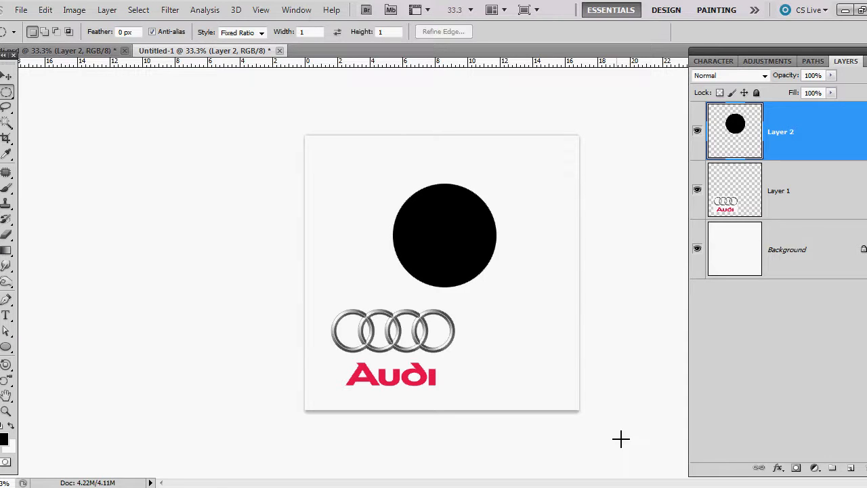
mouse_move(592, 300)
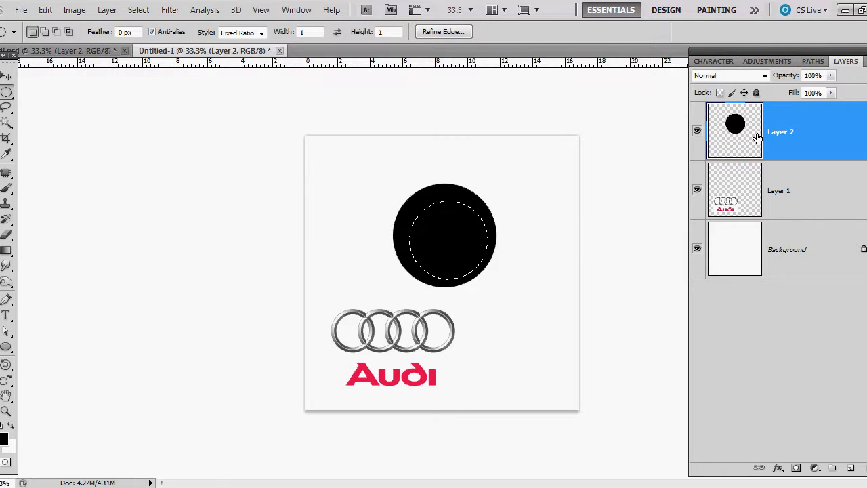
- Align the black circle to the selection's vertical and horizontal centers
left_click(106, 9)
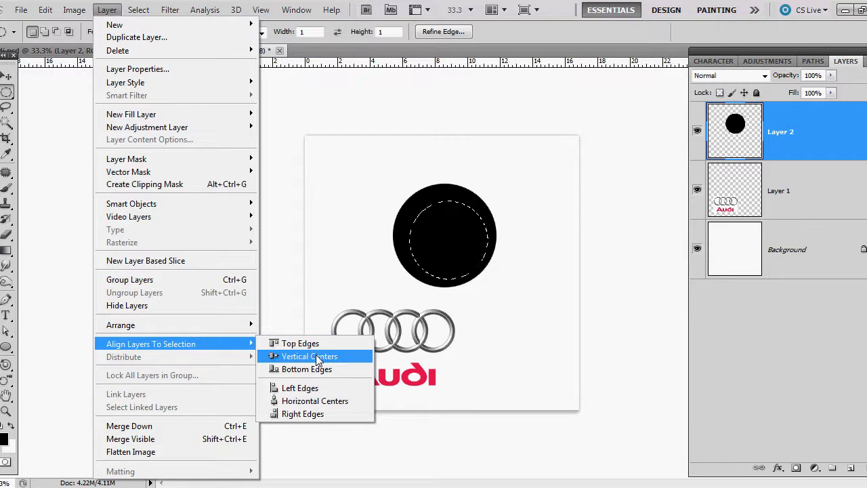
left_click(309, 355)
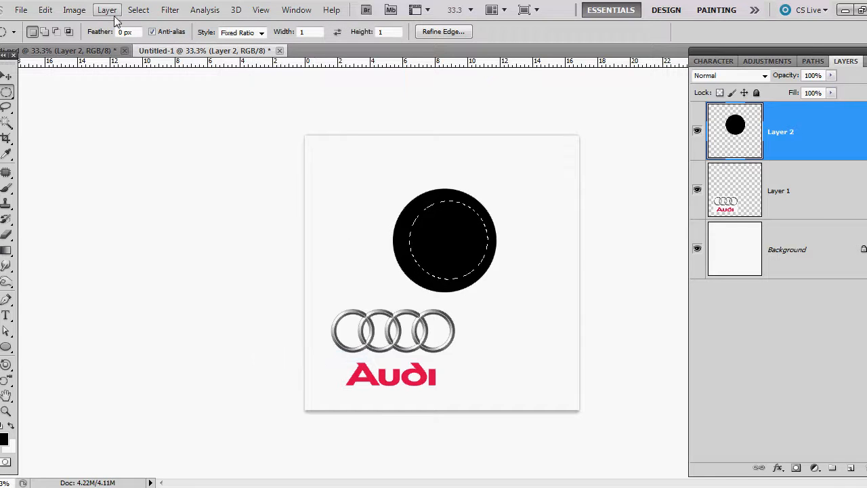
left_click(106, 9)
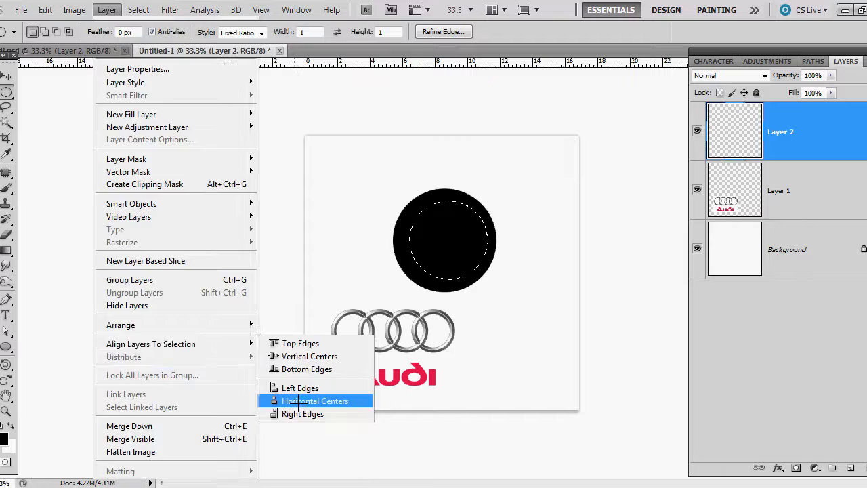
left_click(314, 402)
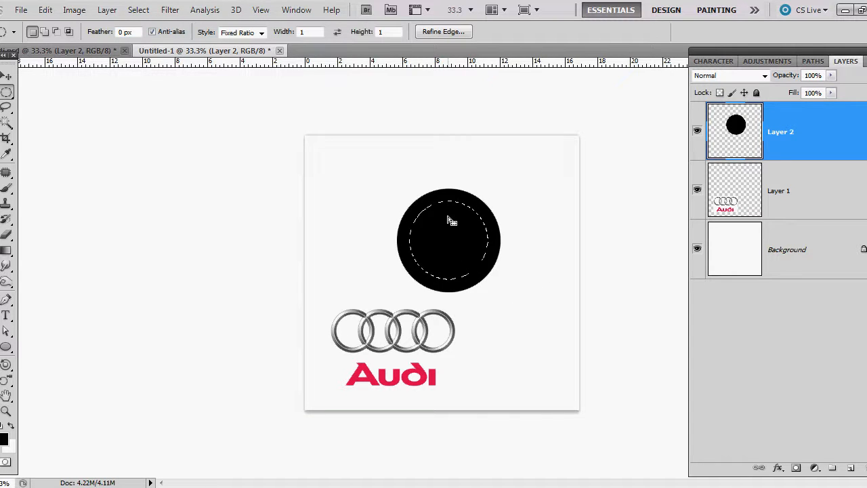
mouse_move(624, 259)
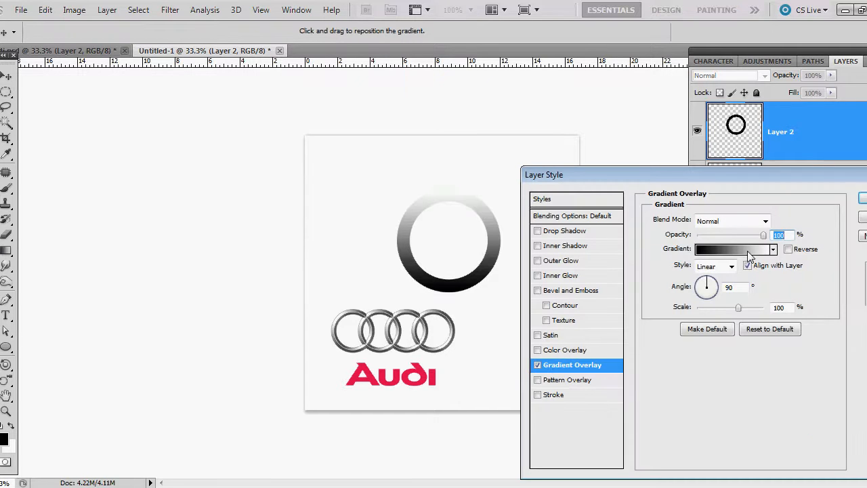
- Set the ring's Gradient Overlay style to Angle
left_click(732, 266)
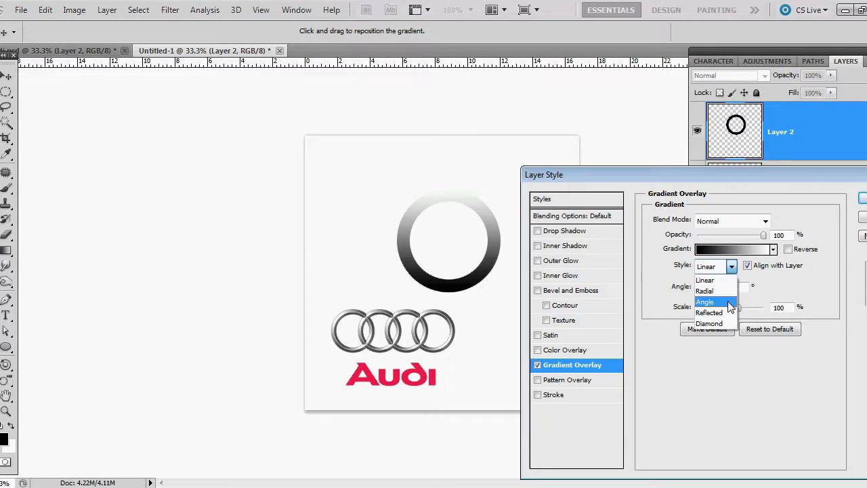
left_click(732, 249)
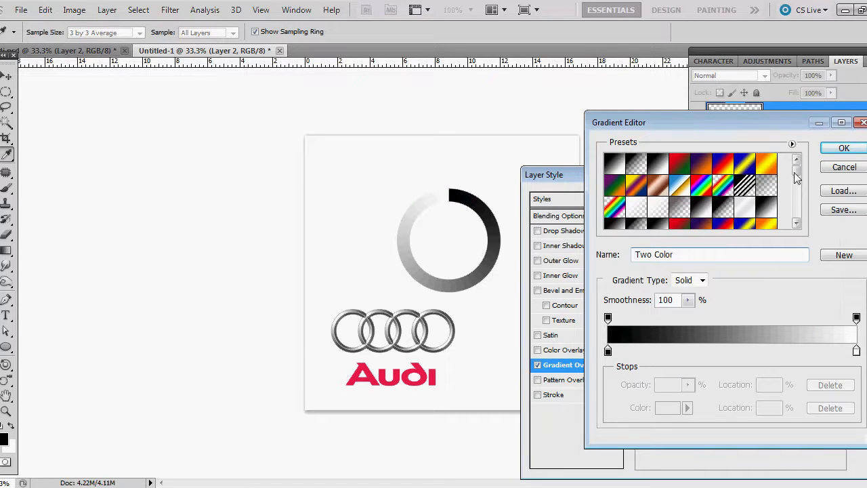
- Load a metallic gradient preset, recolour a stop grey #686868 and apply the chrome gradient
left_click(643, 229)
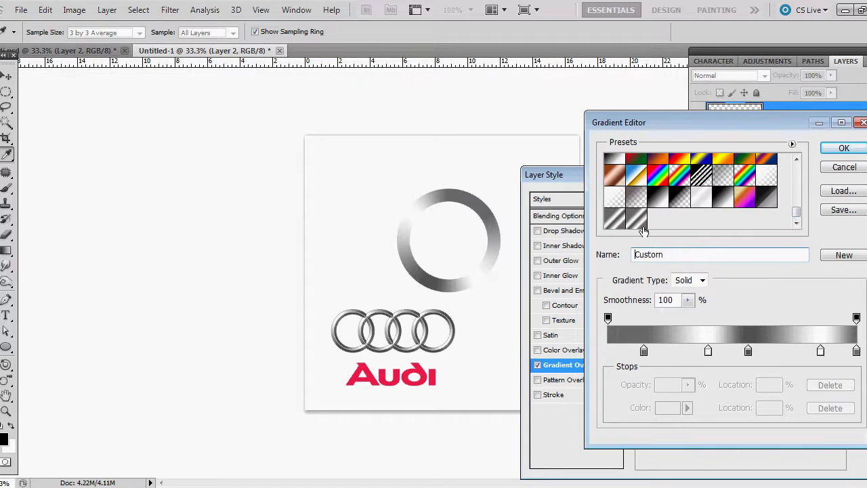
mouse_move(674, 361)
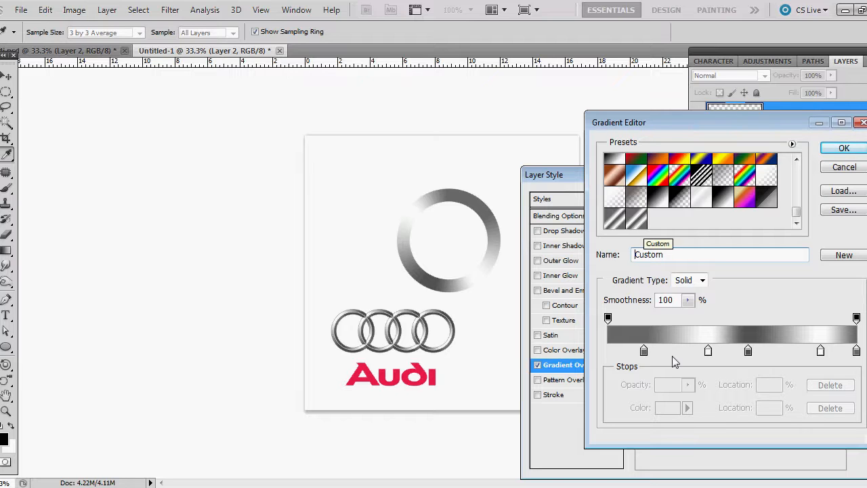
mouse_move(644, 350)
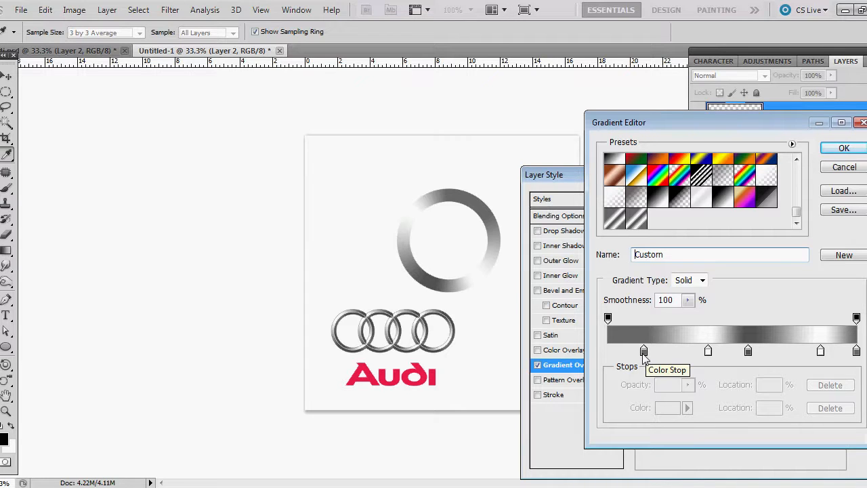
double_click(643, 350)
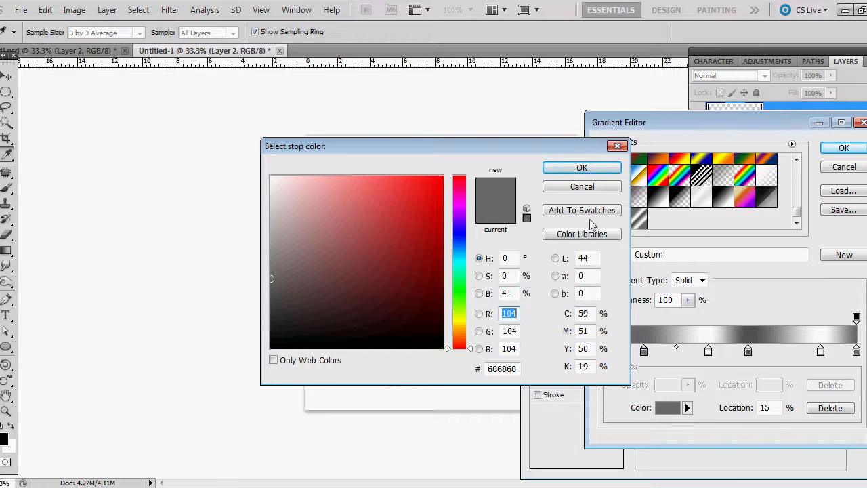
left_click(581, 168)
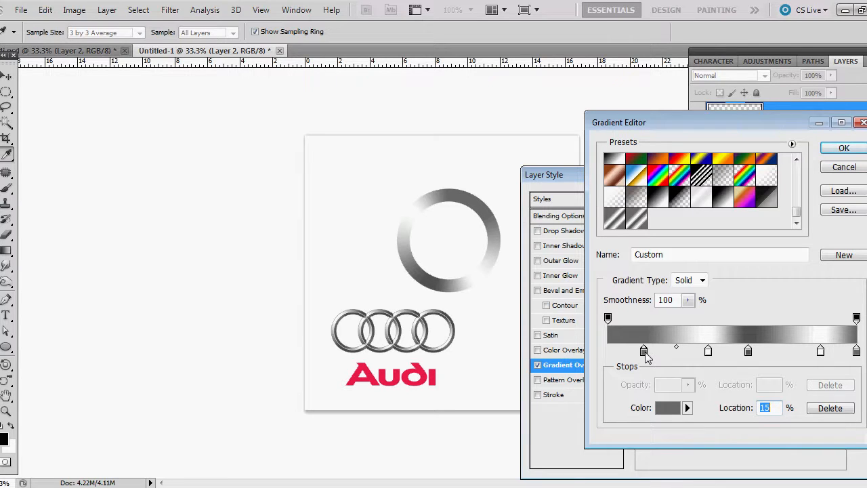
mouse_move(711, 358)
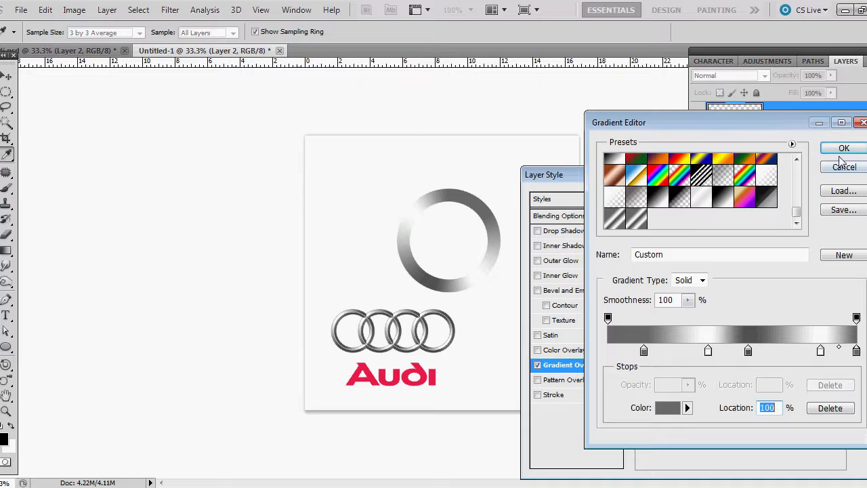
left_click(843, 147)
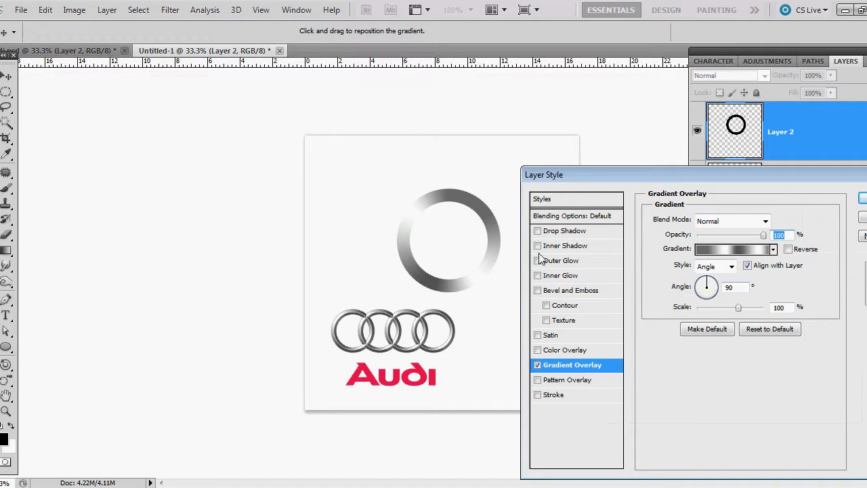
mouse_move(588, 337)
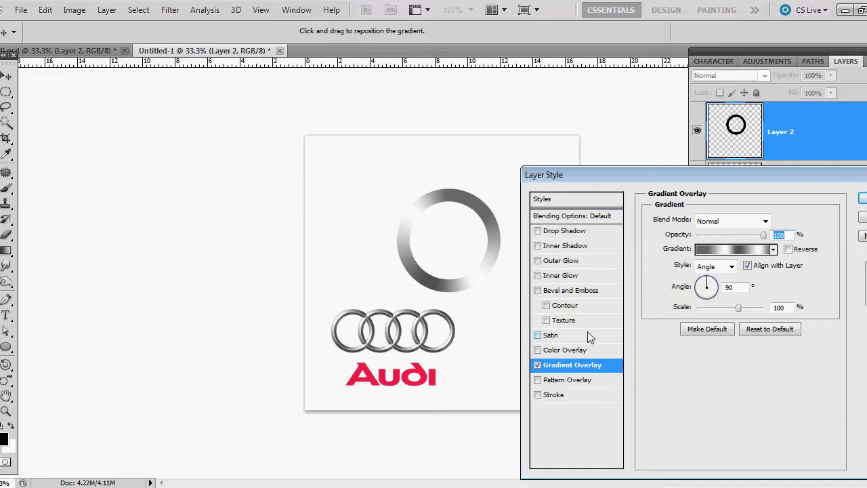
- Add an Inner Bevel, Chisel Hard, size 250, without Use Global Light
left_click(573, 290)
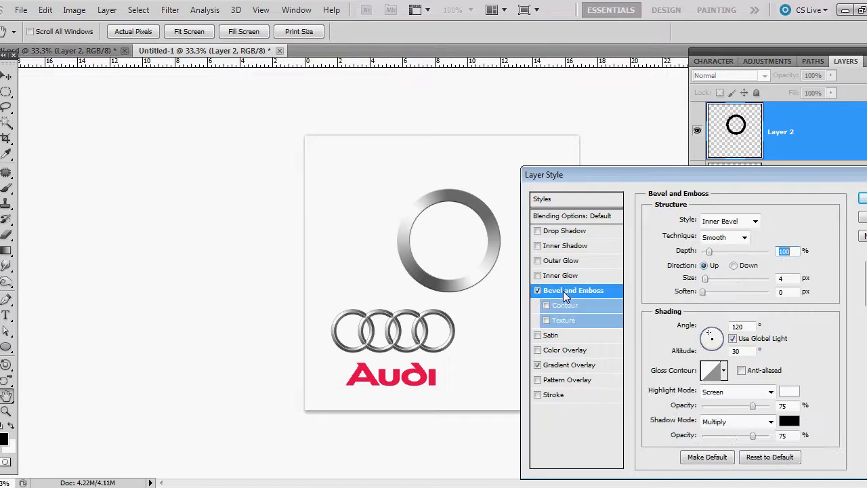
left_click(756, 221)
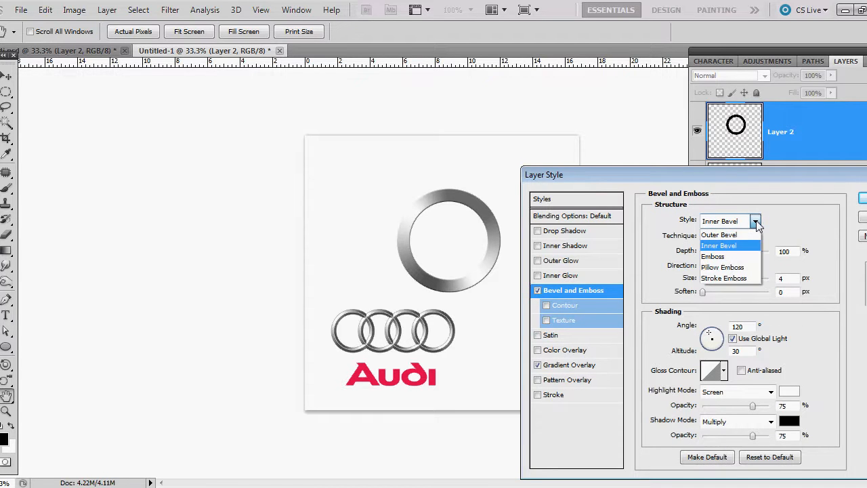
left_click(718, 245)
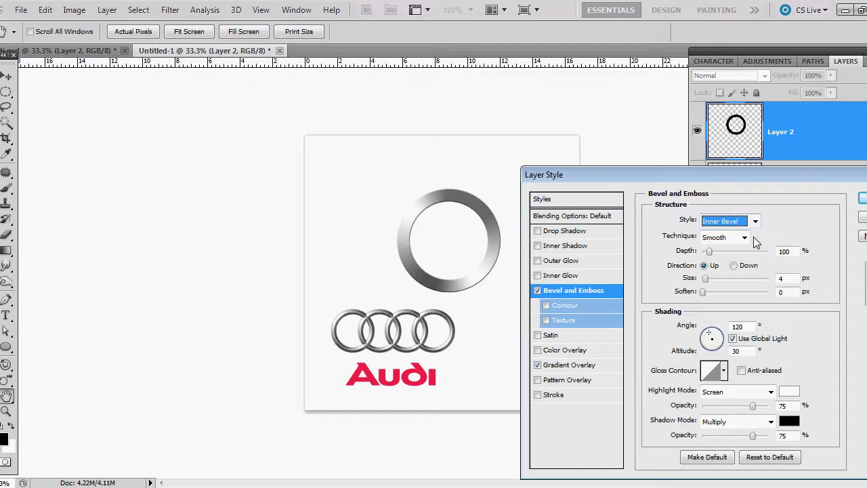
left_click(744, 237)
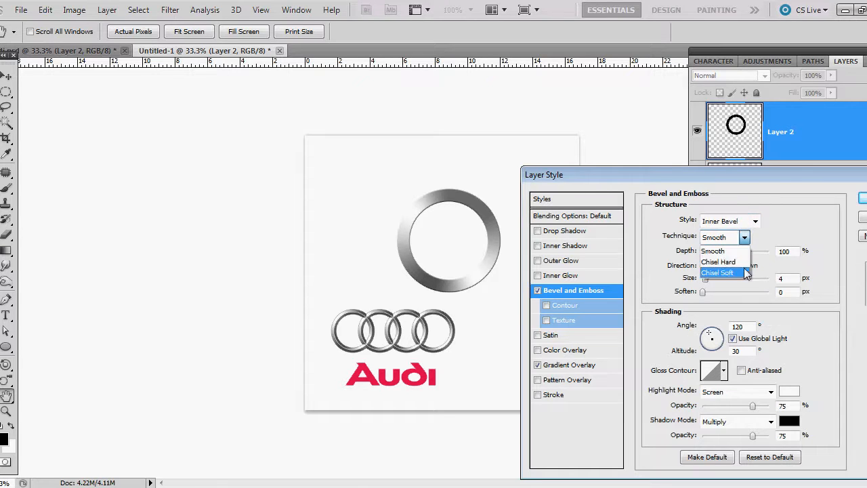
left_click(718, 262)
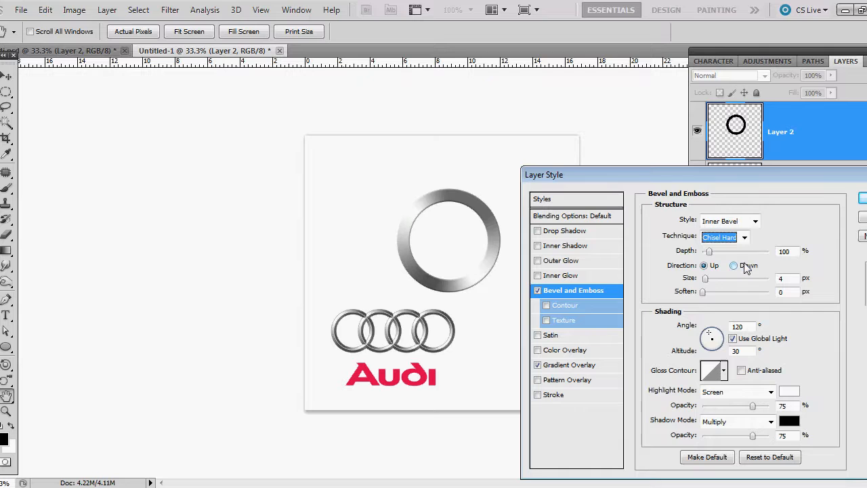
mouse_move(735, 265)
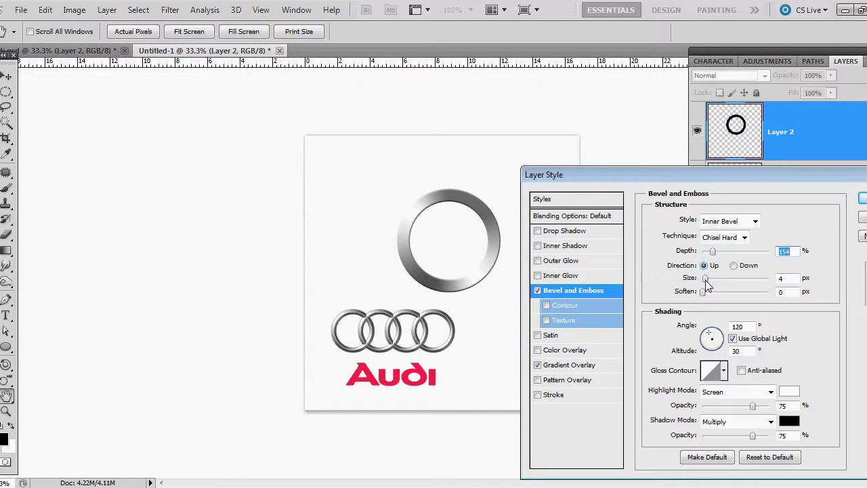
left_click_drag(704, 278, 764, 278)
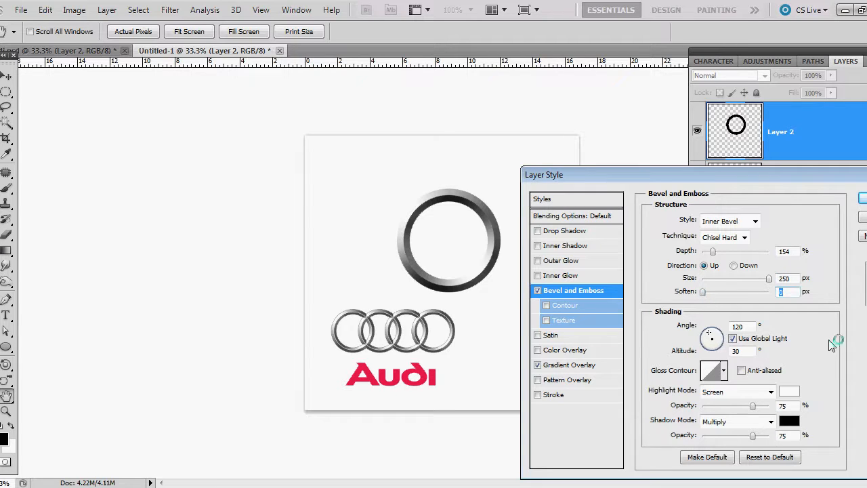
mouse_move(813, 346)
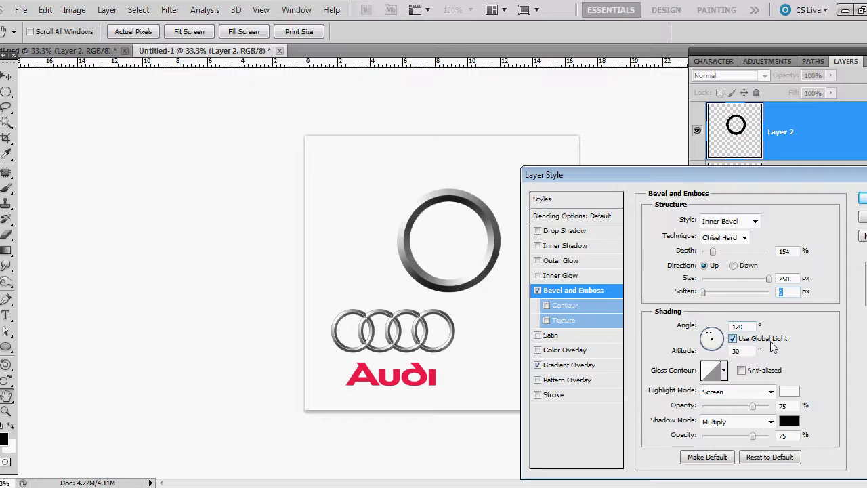
left_click(733, 339)
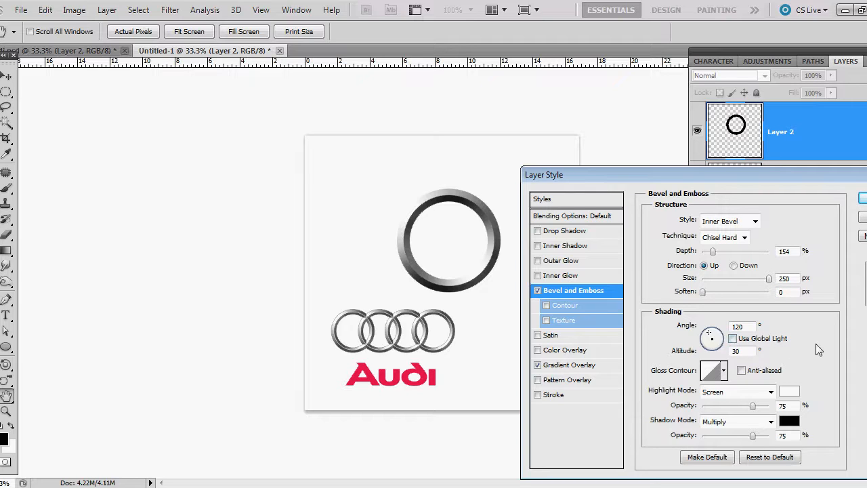
mouse_move(840, 357)
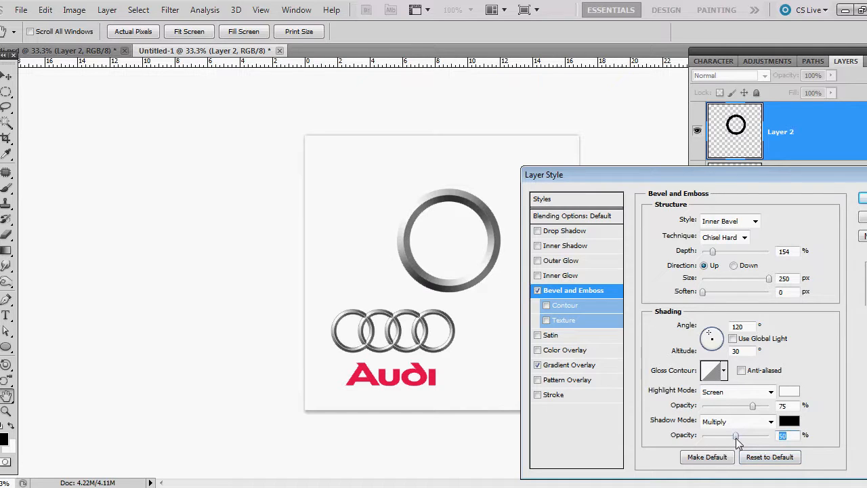
mouse_move(754, 409)
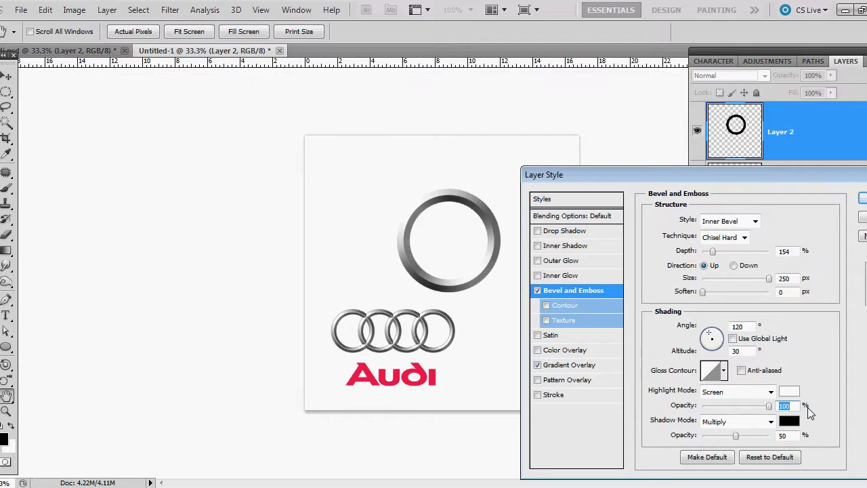
mouse_move(806, 406)
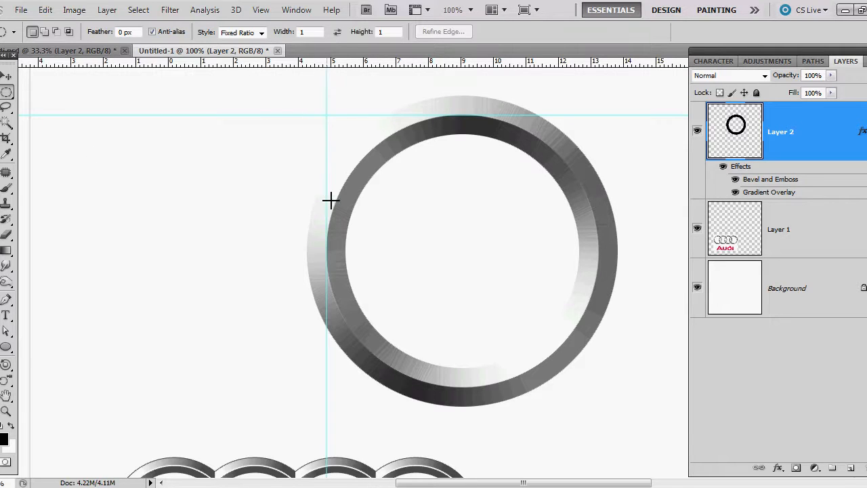
mouse_move(339, 125)
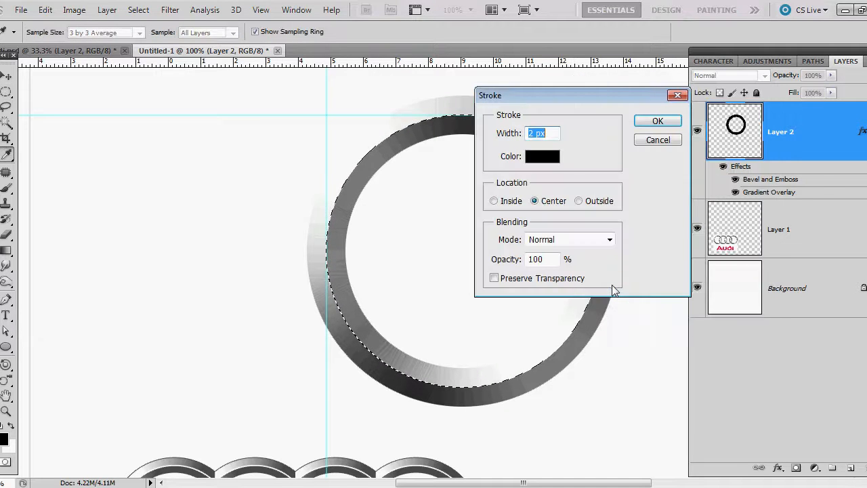
- Set the stroke colour to white #ffffff and close the Stroke dialog
left_click(542, 157)
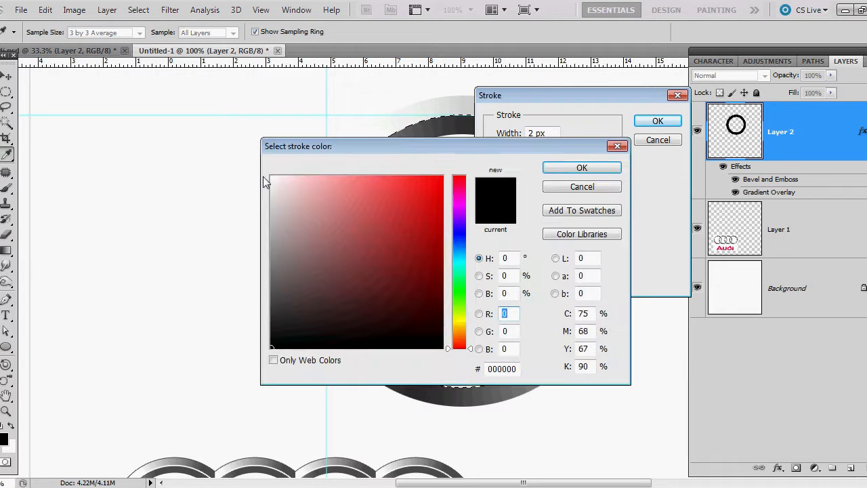
left_click(272, 177)
type("fffff")
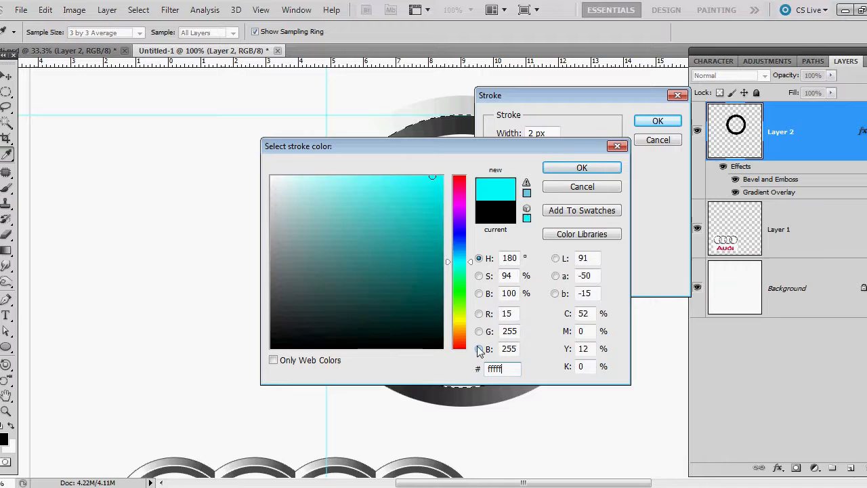
left_click(582, 168)
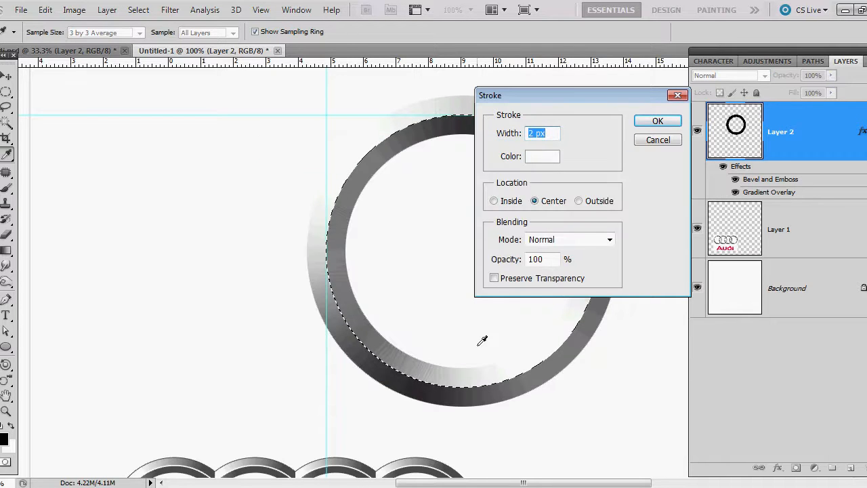
left_click(657, 121)
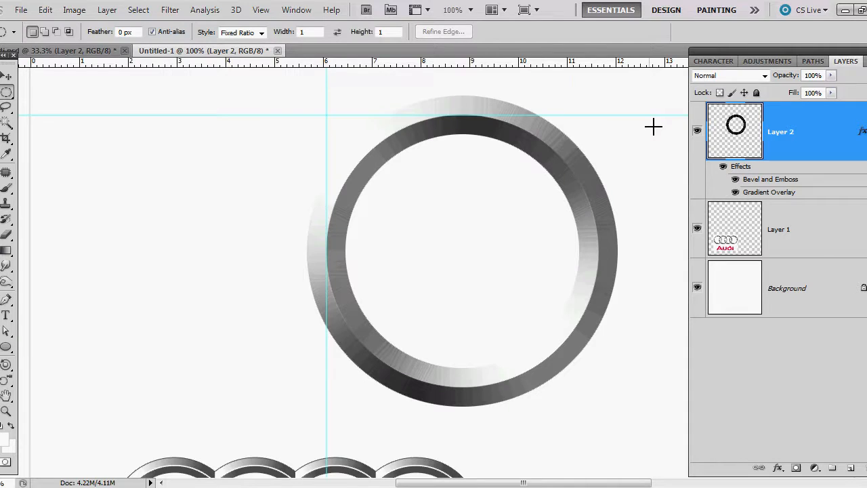
mouse_move(855, 467)
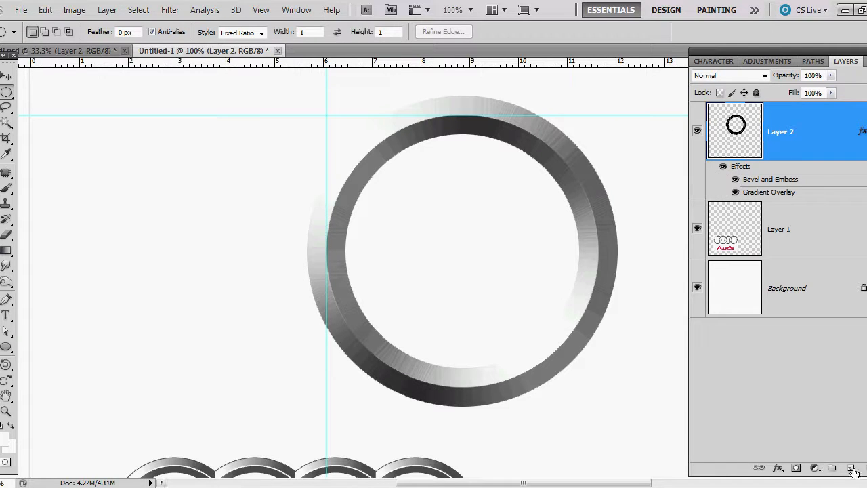
- On a new Layer 3, stroke the ring selection with the 2-pixel white outline
left_click(832, 467)
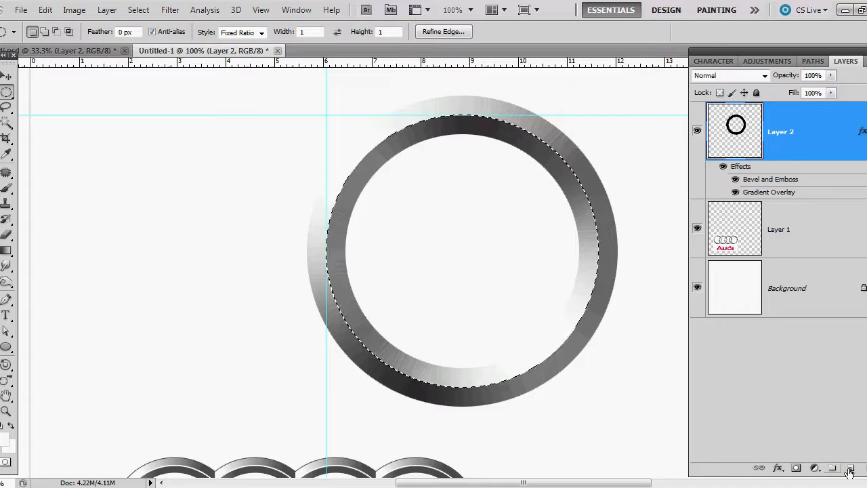
right_click(594, 216)
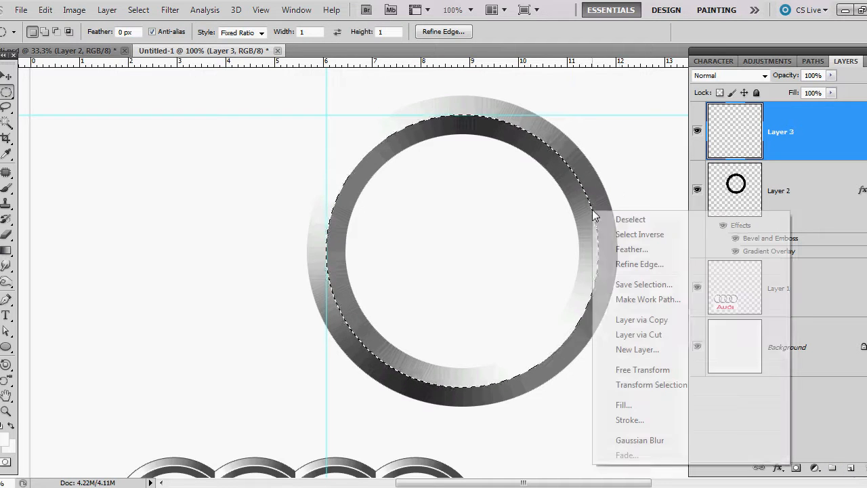
left_click(629, 420)
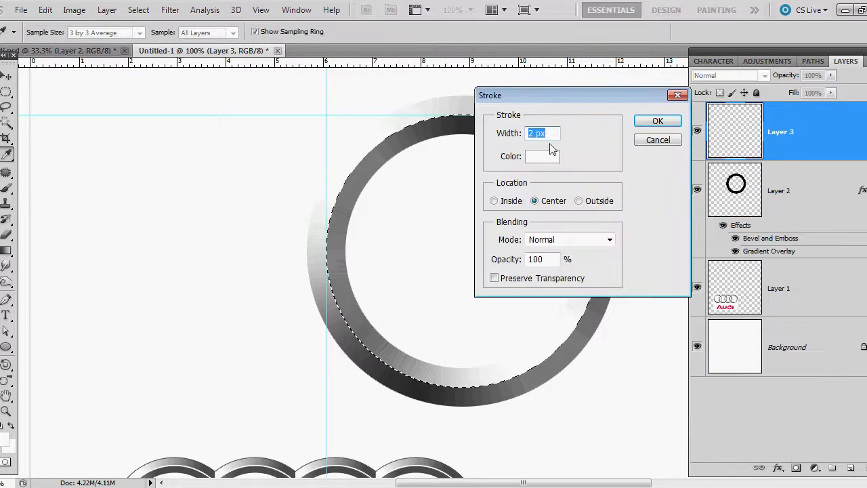
left_click(657, 121)
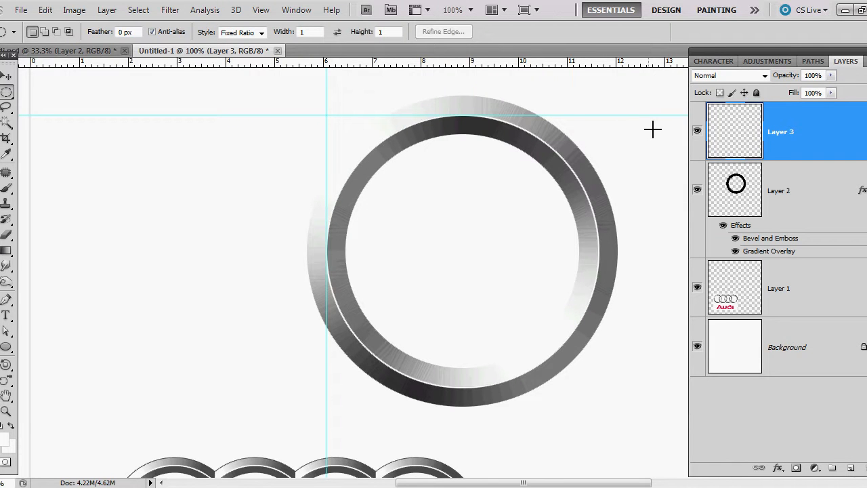
mouse_move(652, 129)
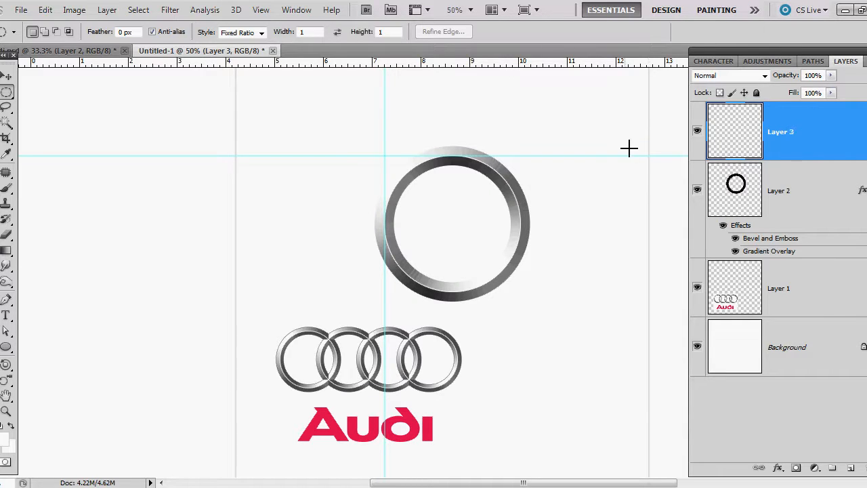
- Duplicate Layer 2 and Layer 3 together and hide both originals
left_click(8, 76)
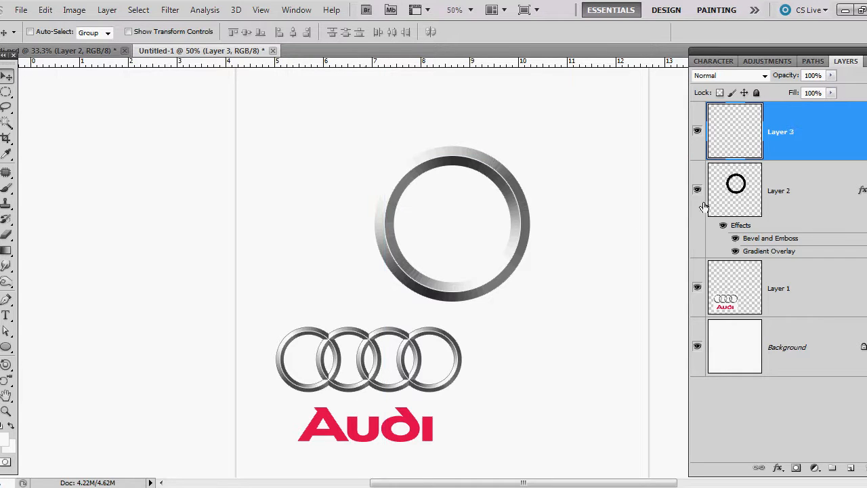
mouse_move(813, 193)
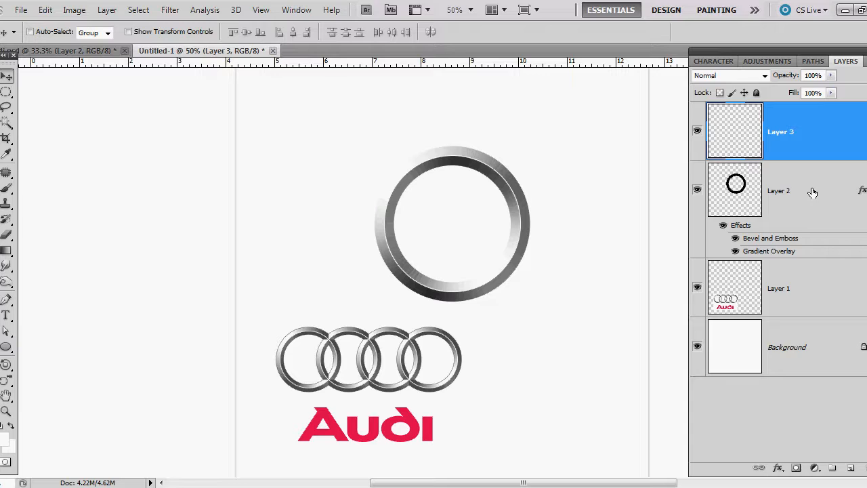
left_click(780, 189)
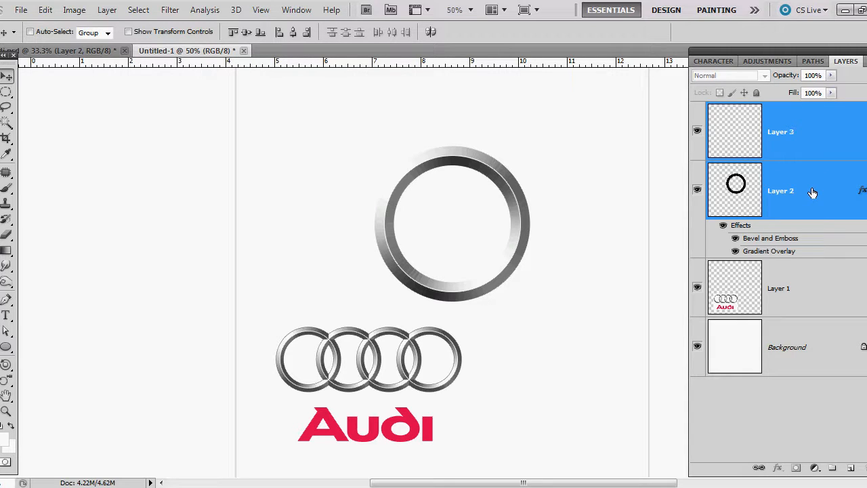
left_click_drag(780, 190, 781, 405)
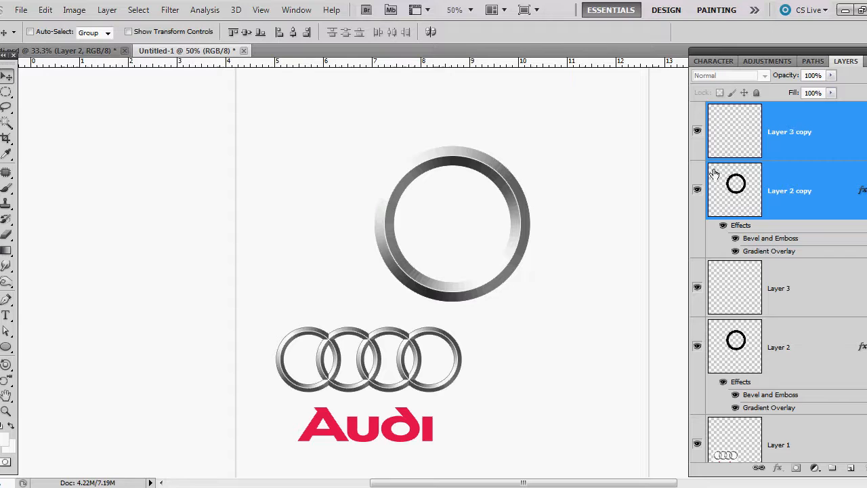
left_click(697, 287)
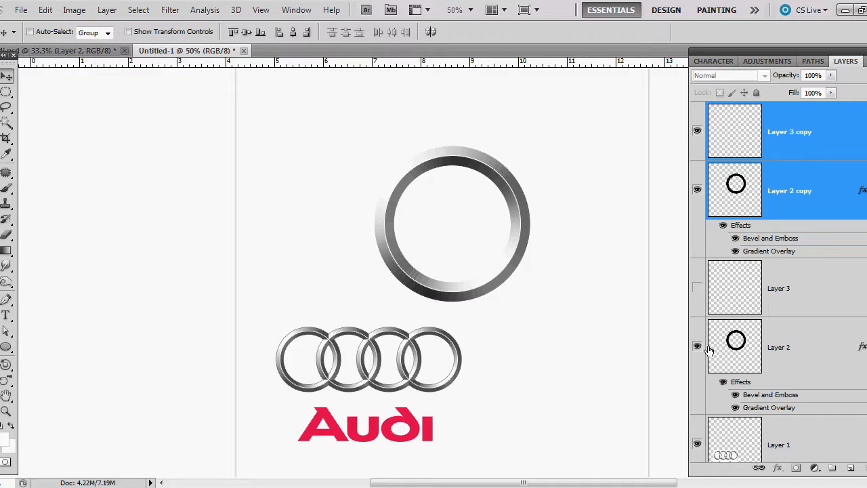
left_click(698, 347)
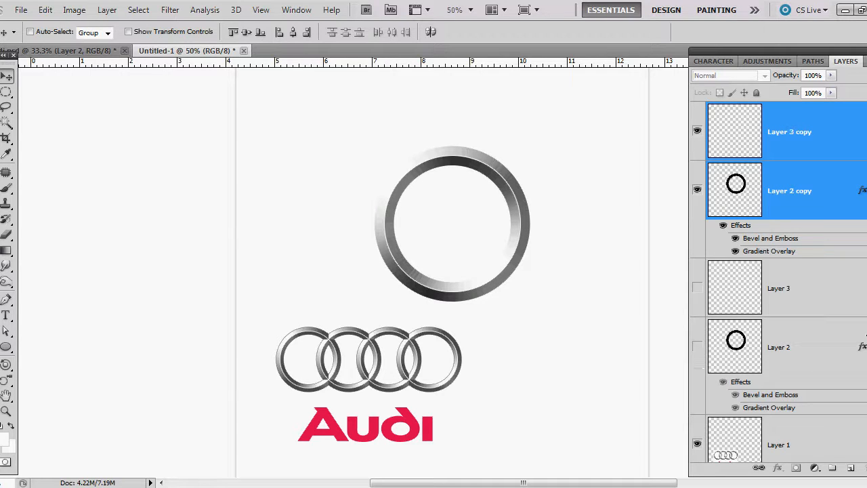
right_click(789, 190)
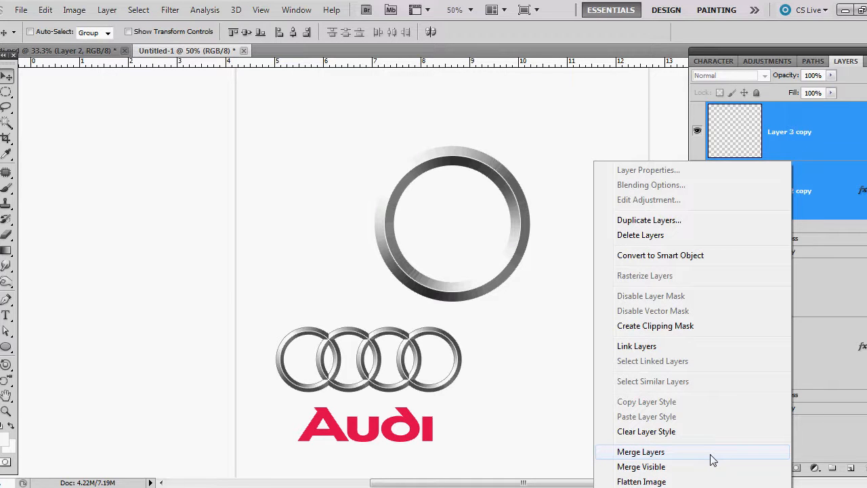
mouse_move(707, 466)
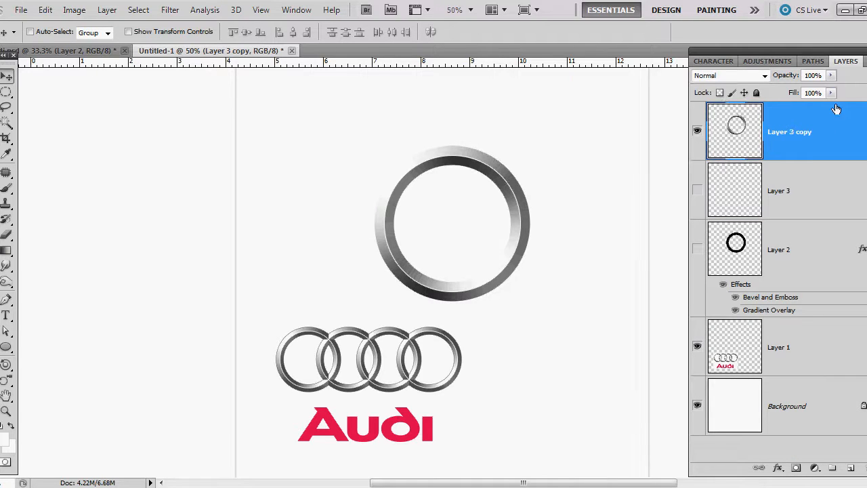
mouse_move(781, 138)
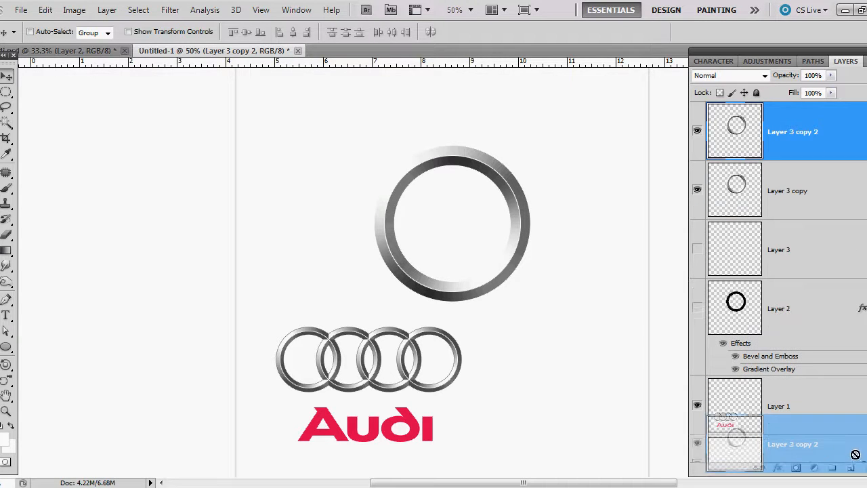
- Rename a ring copy layer to 2, then begin renaming the next ring layer
scroll("down", 3)
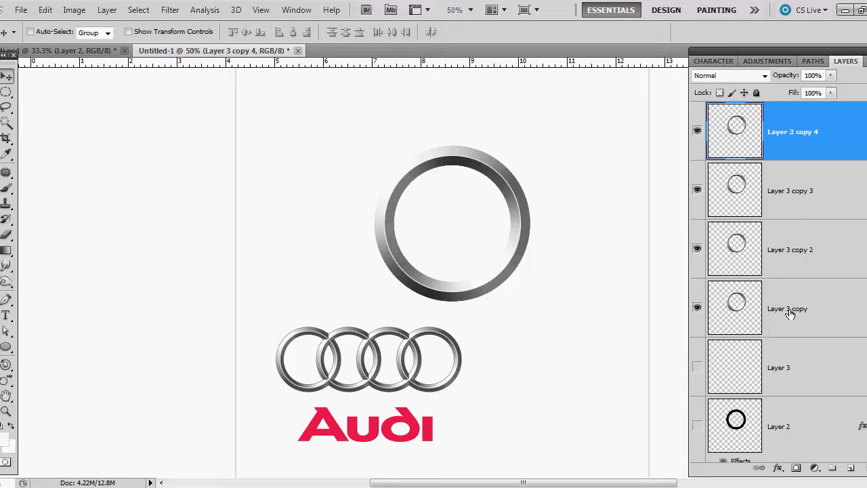
double_click(787, 309)
type("1")
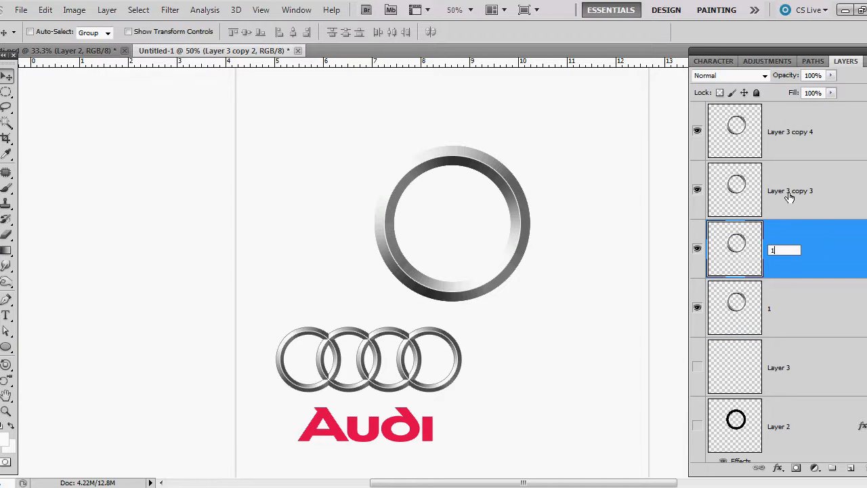
type("2")
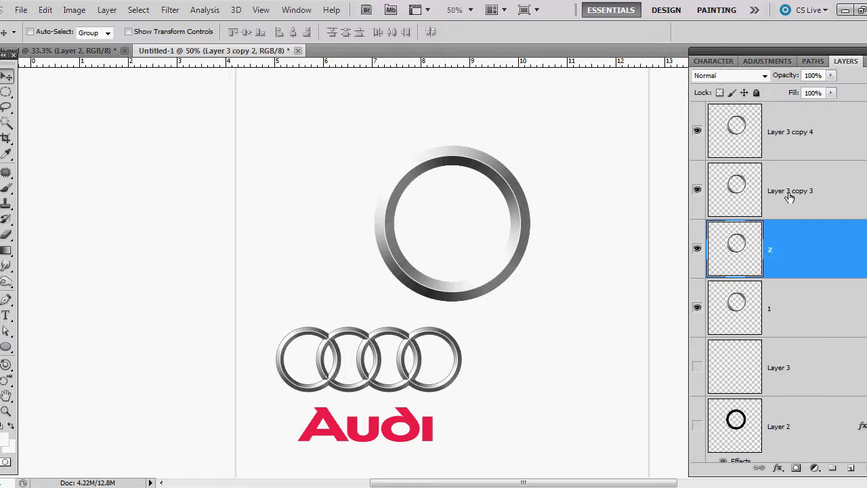
double_click(790, 131)
type("4")
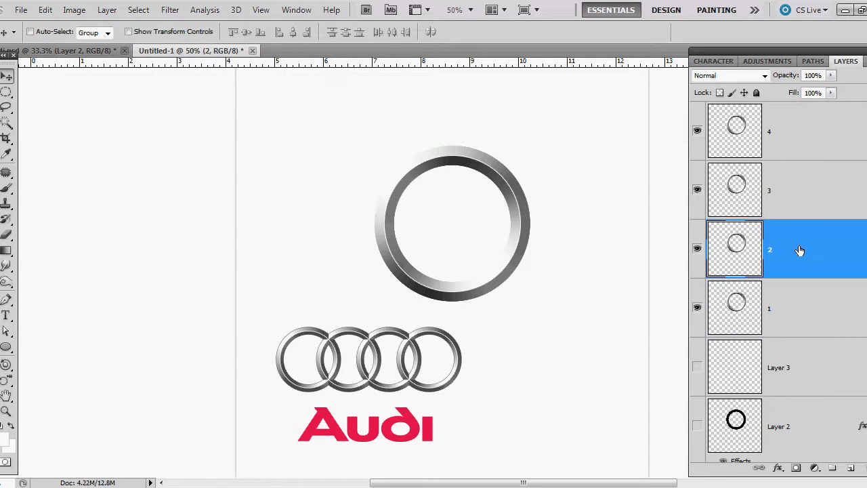
mouse_move(549, 220)
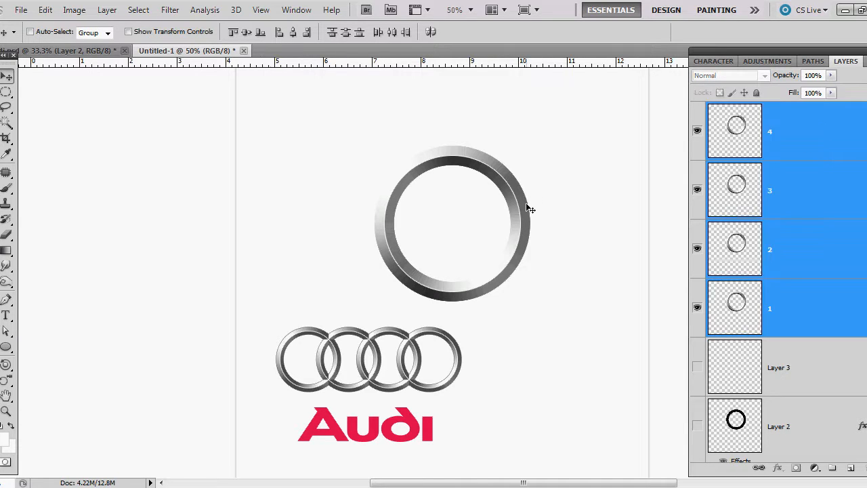
- Shift the stacked rings left and move the third ring to overlap the second, then start a canvas resize
left_click_drag(454, 224, 325, 217)
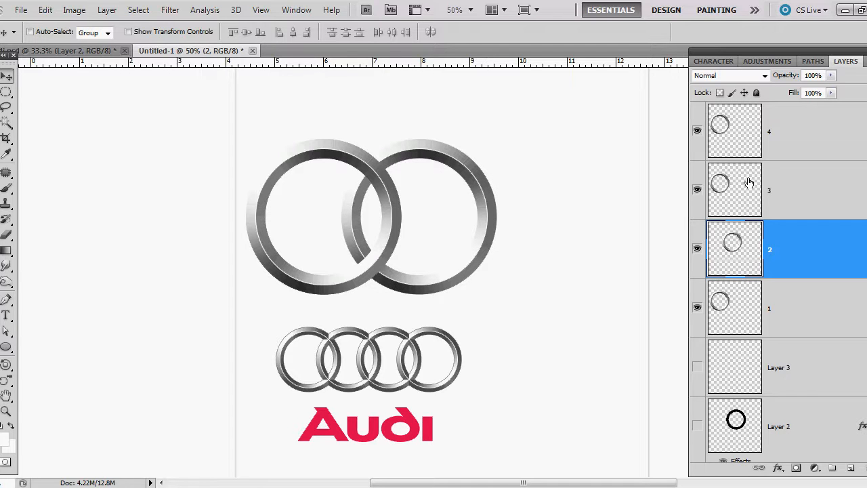
left_click(734, 190)
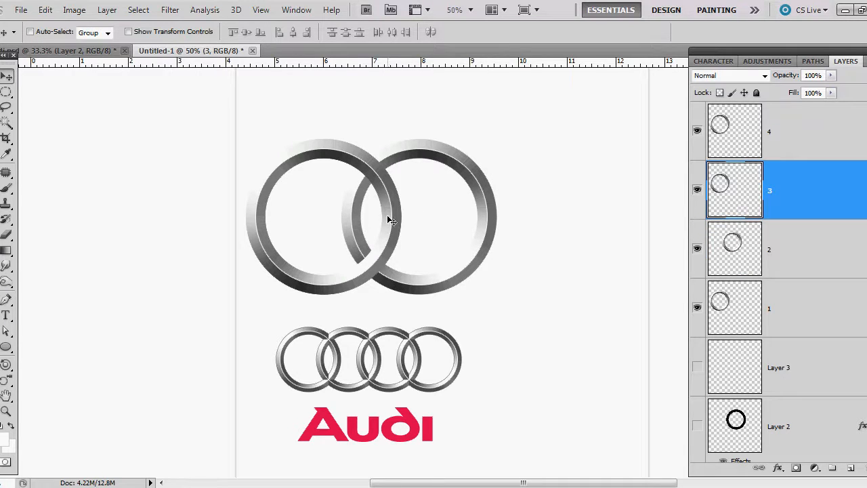
left_click_drag(390, 220, 580, 241)
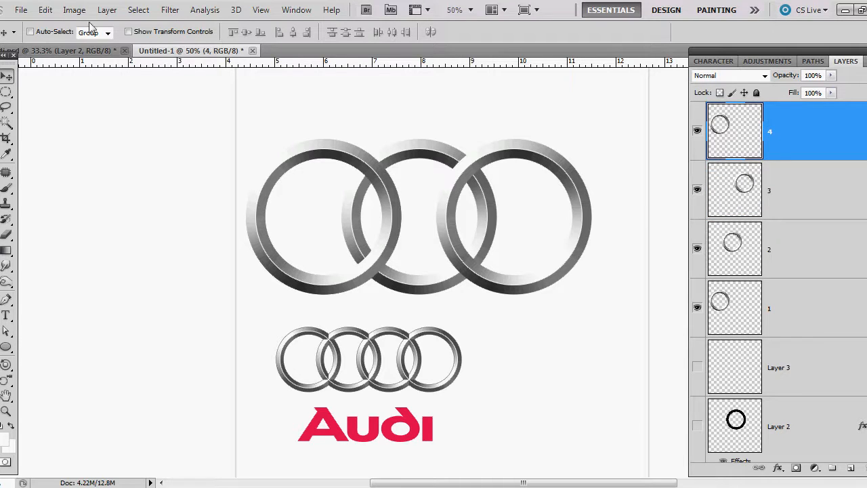
left_click(73, 10)
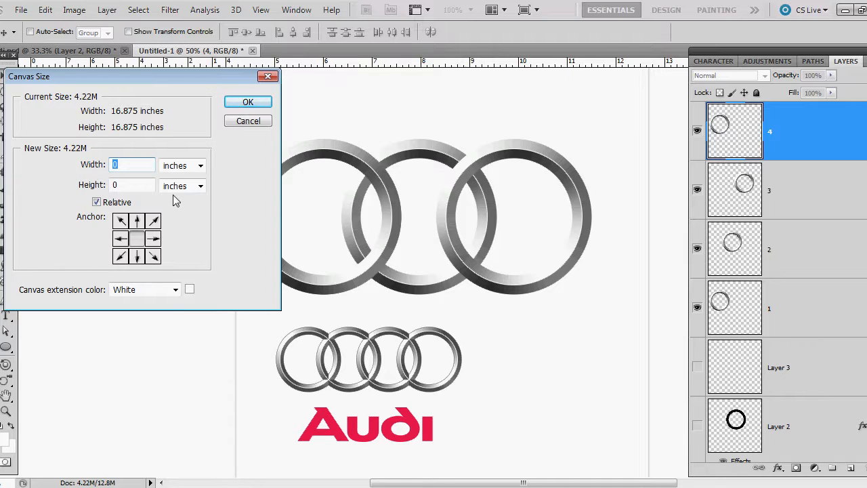
- Set the extra canvas amount in the Canvas Size dialog
left_click(247, 102)
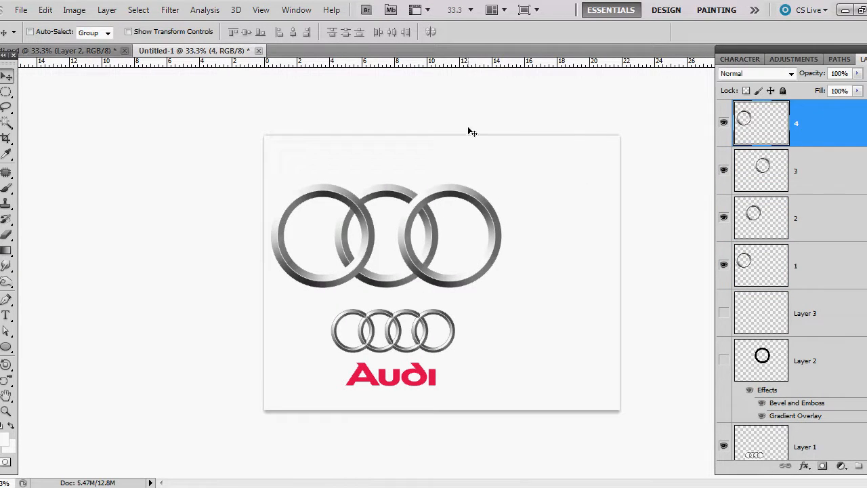
mouse_move(369, 263)
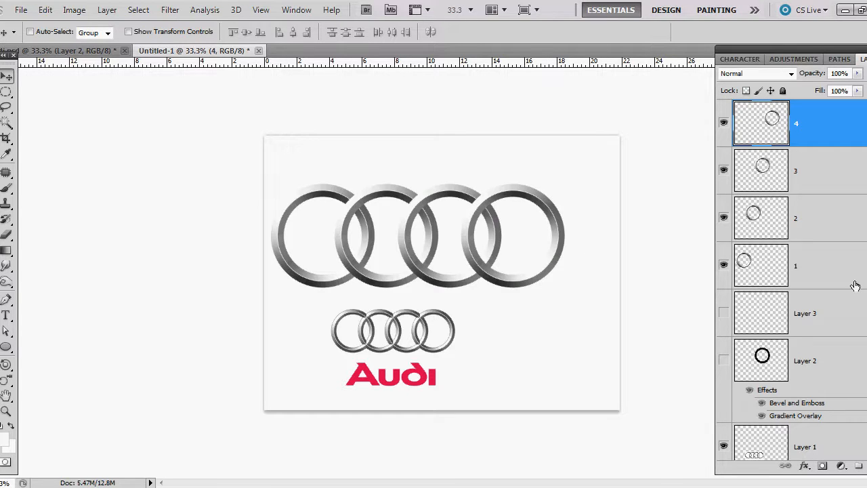
- Select ring layers 1–4, centre the row of four rings on the canvas, and pick layer 2
left_click(797, 264)
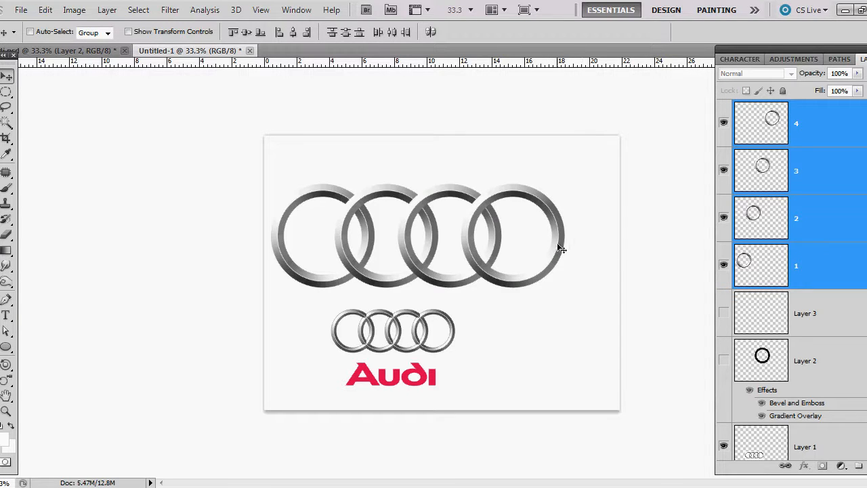
left_click_drag(420, 237, 447, 233)
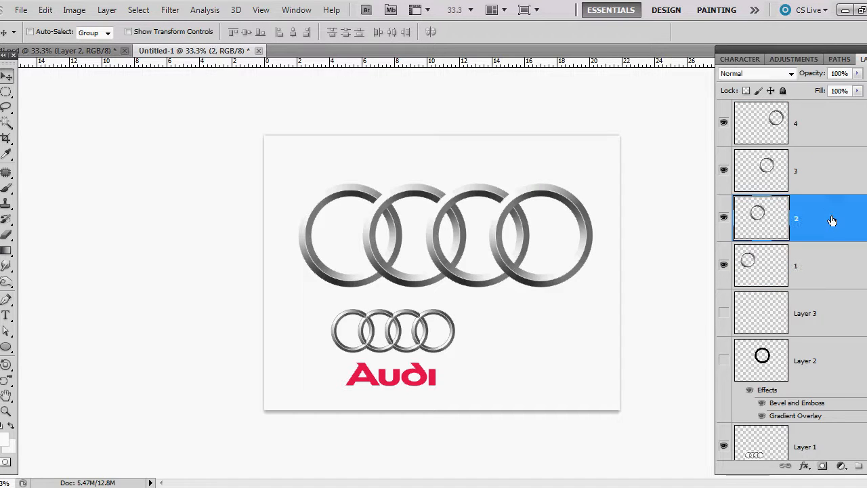
left_click(8, 300)
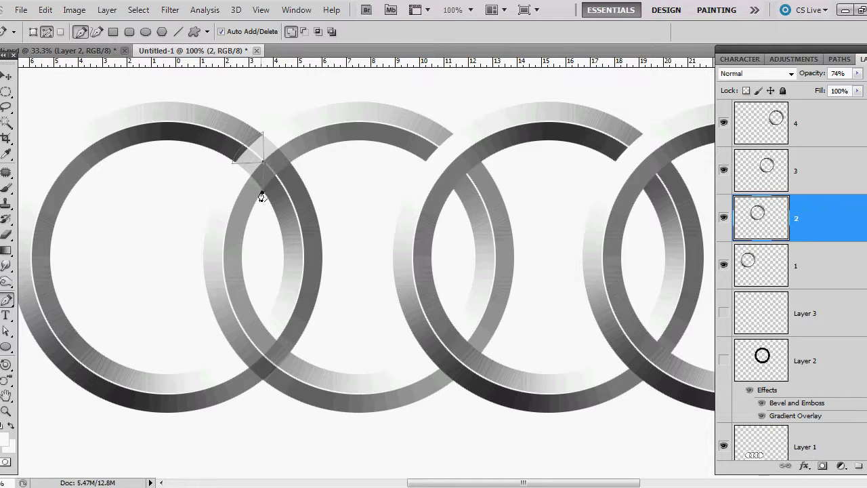
mouse_move(277, 191)
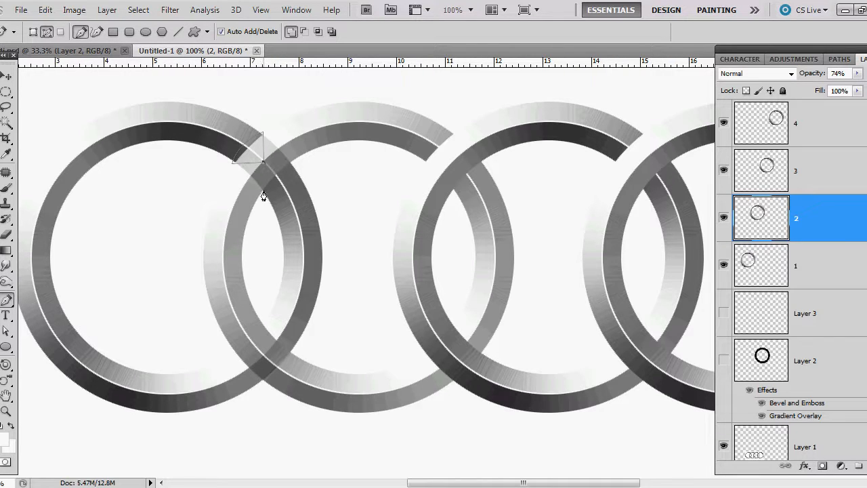
mouse_move(295, 169)
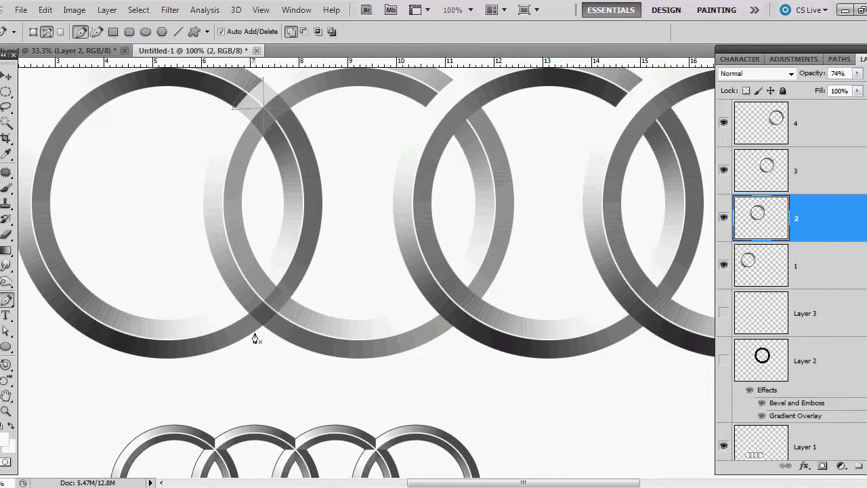
mouse_move(236, 314)
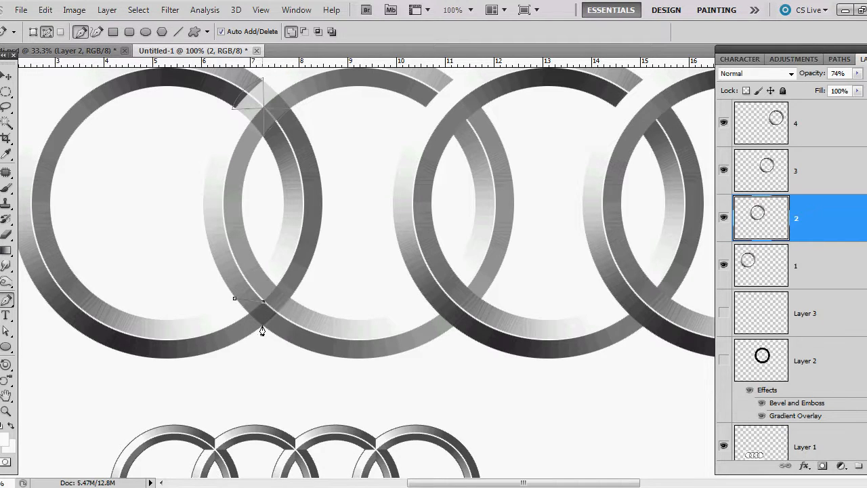
mouse_move(233, 304)
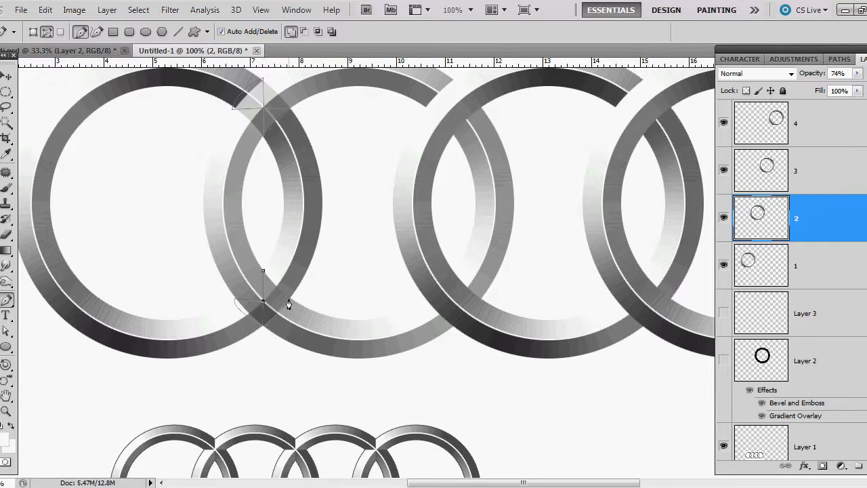
mouse_move(264, 276)
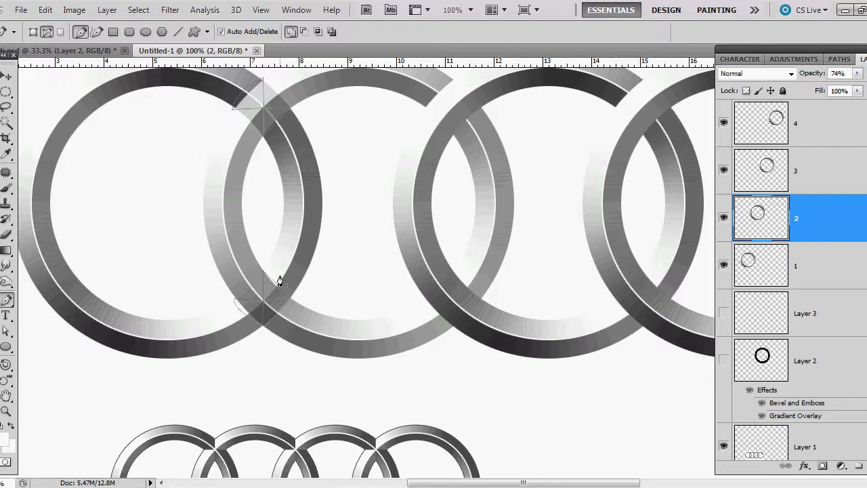
- Make a selection from the traced overlap path and switch to a selection tool
right_click(279, 281)
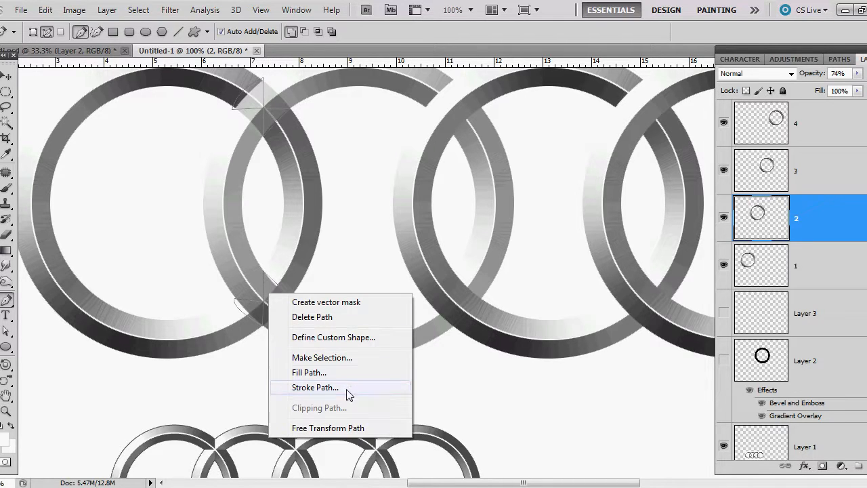
left_click(321, 358)
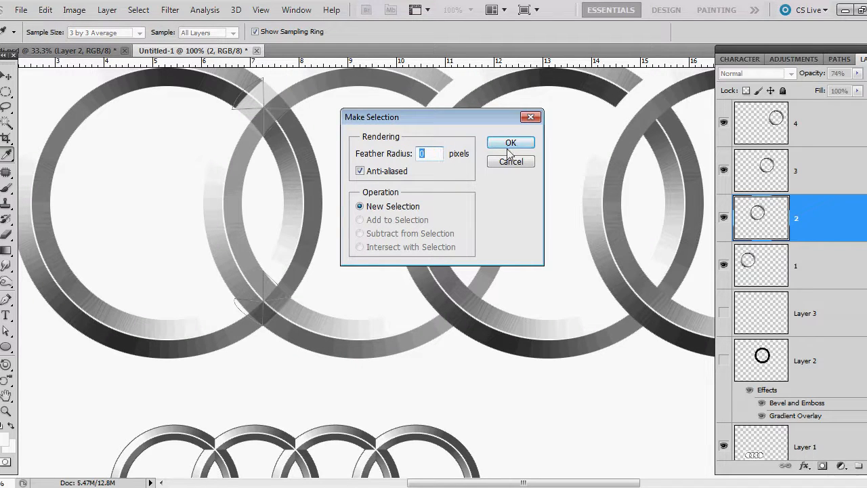
left_click(509, 142)
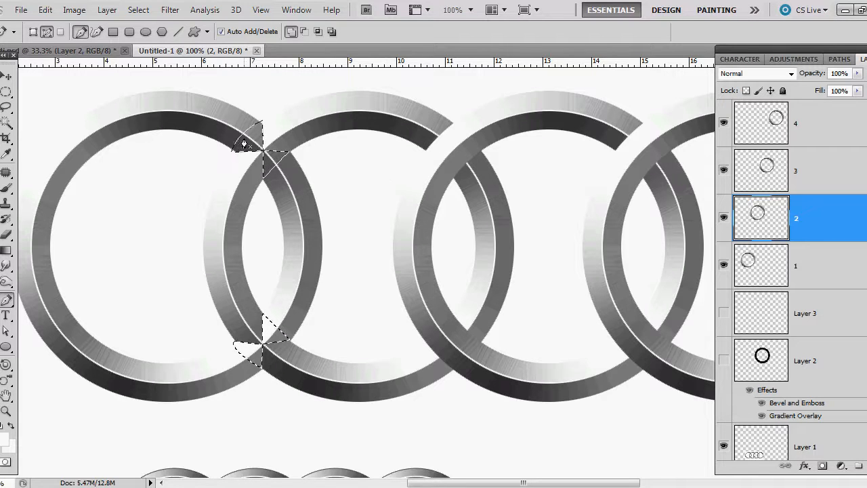
left_click(8, 76)
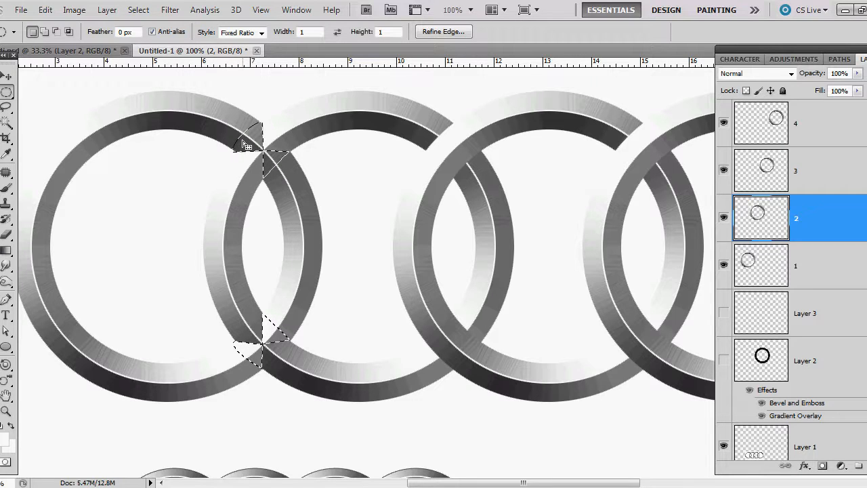
- Move the selection onto the next ring crossings and pick the third ring's layer to cut them
left_click_drag(244, 143, 447, 168)
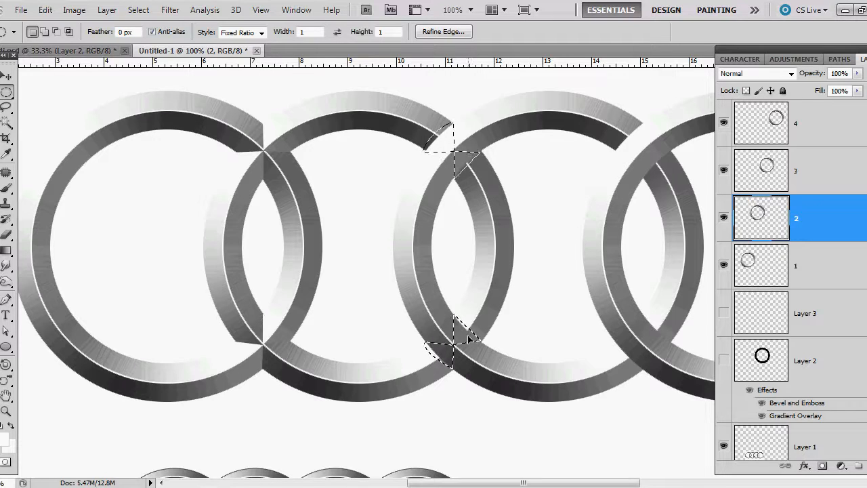
mouse_move(531, 276)
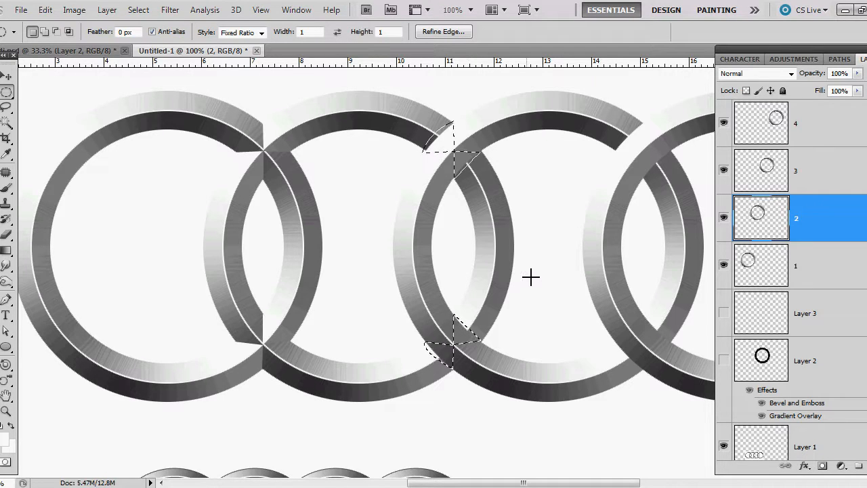
left_click(760, 171)
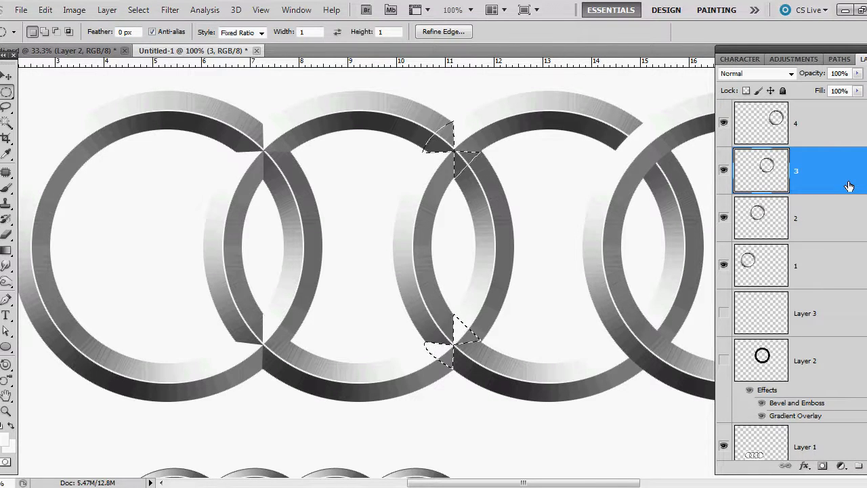
scroll("right", 3)
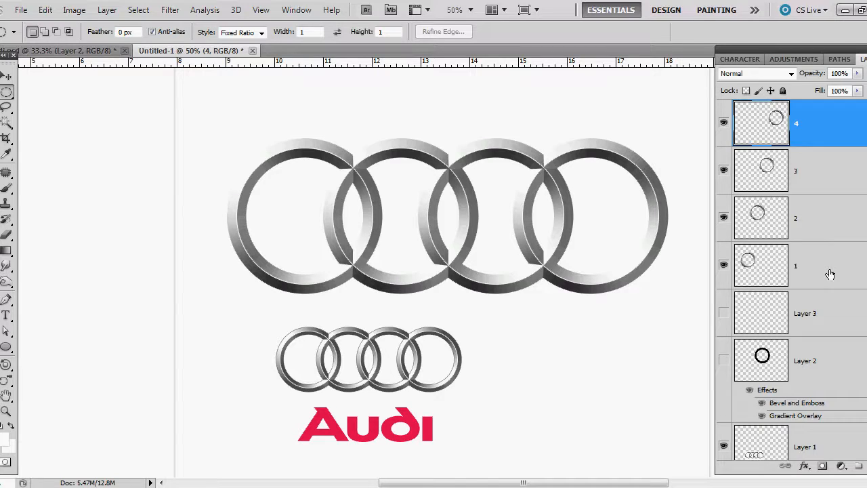
mouse_move(837, 260)
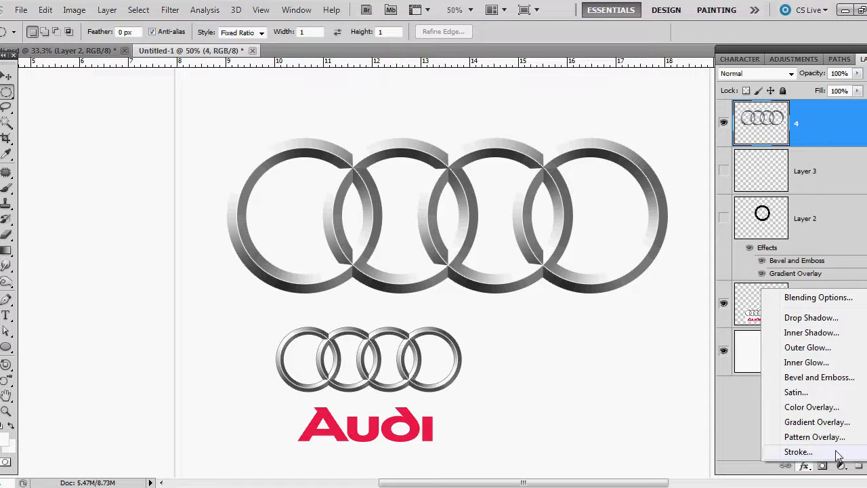
- Add a Drop Shadow effect to the merged rings layer
left_click(810, 318)
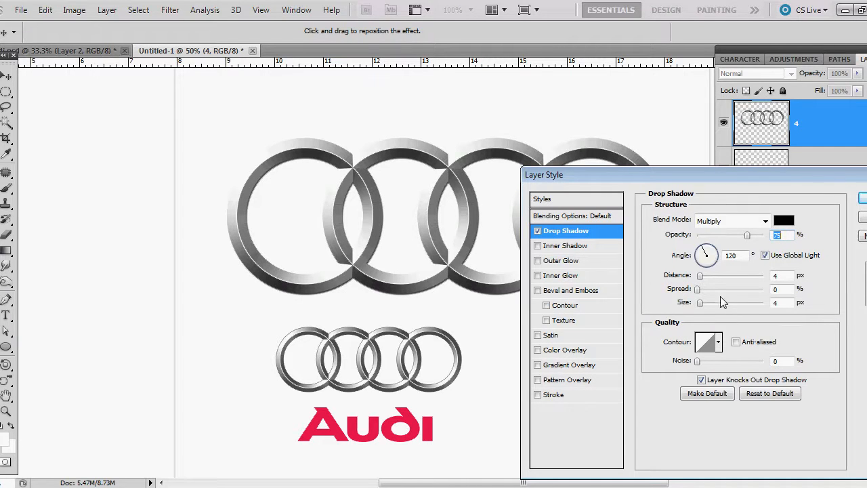
mouse_move(721, 298)
type("1")
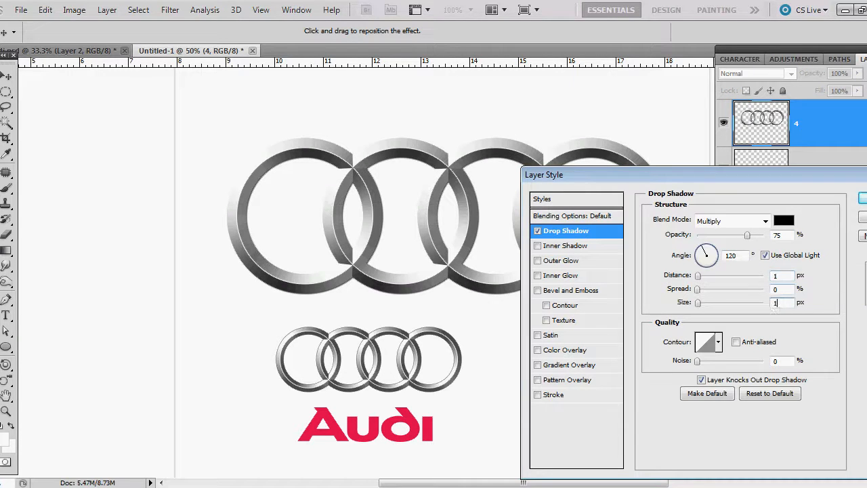
mouse_move(761, 237)
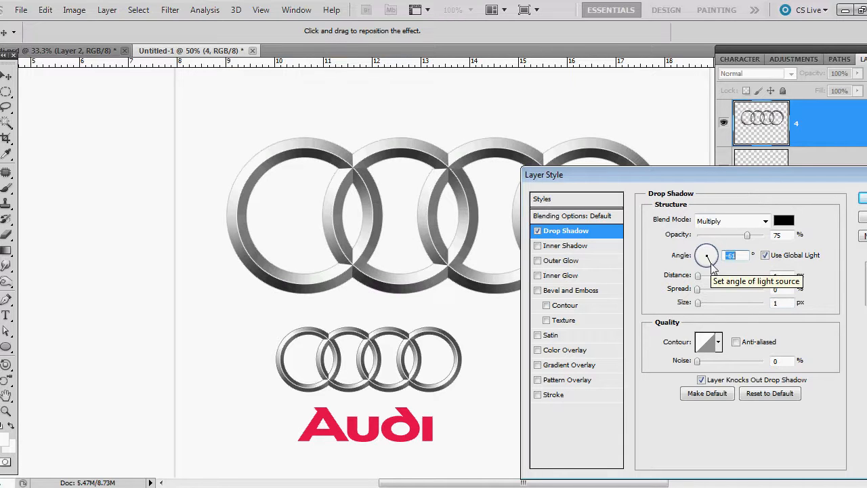
mouse_move(858, 220)
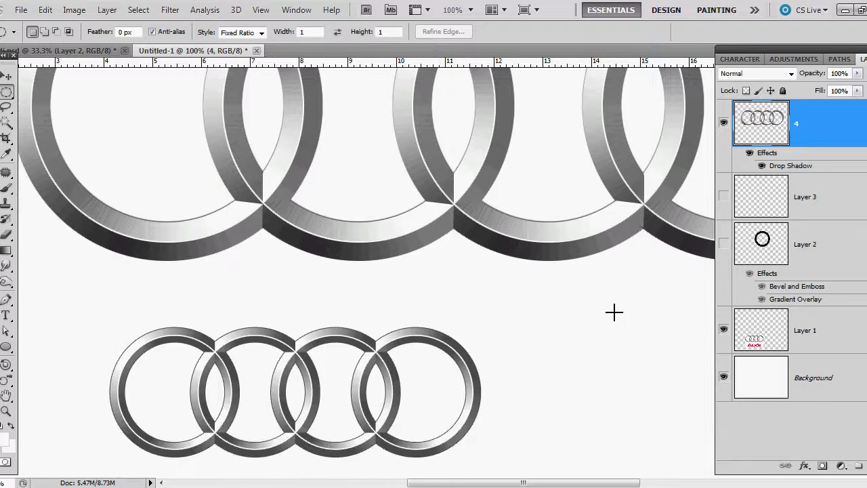
mouse_move(506, 316)
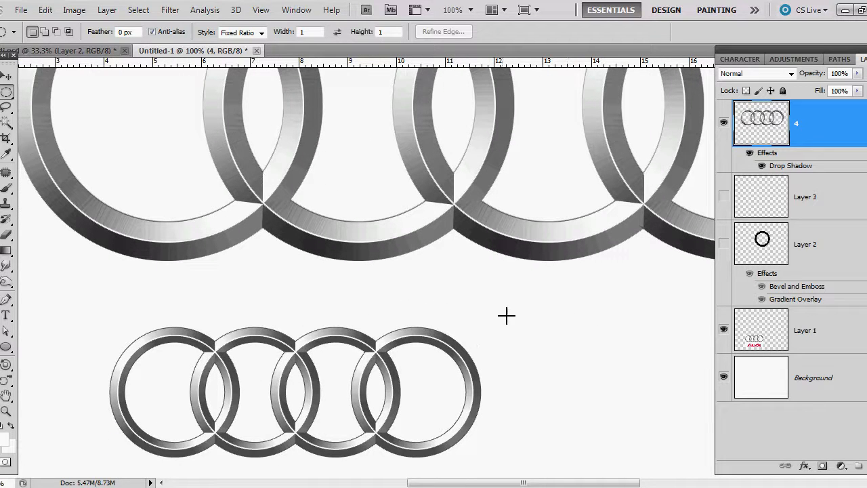